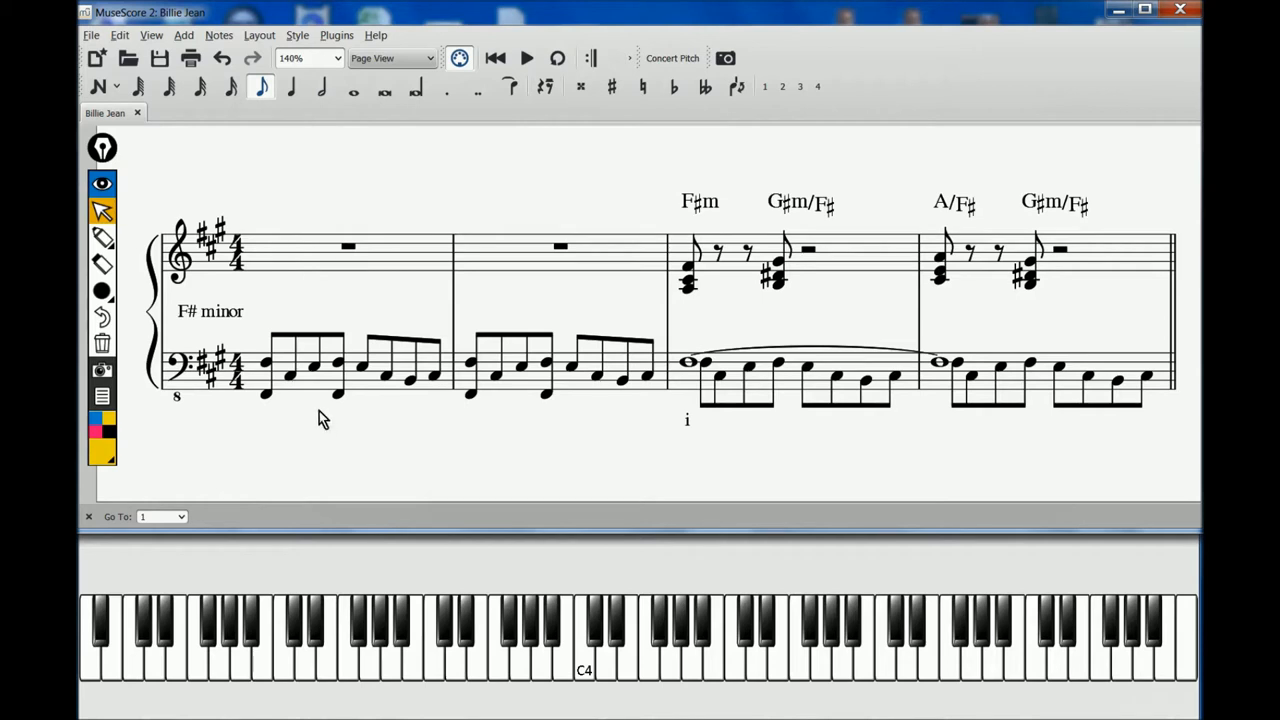
mouse_move(320, 392)
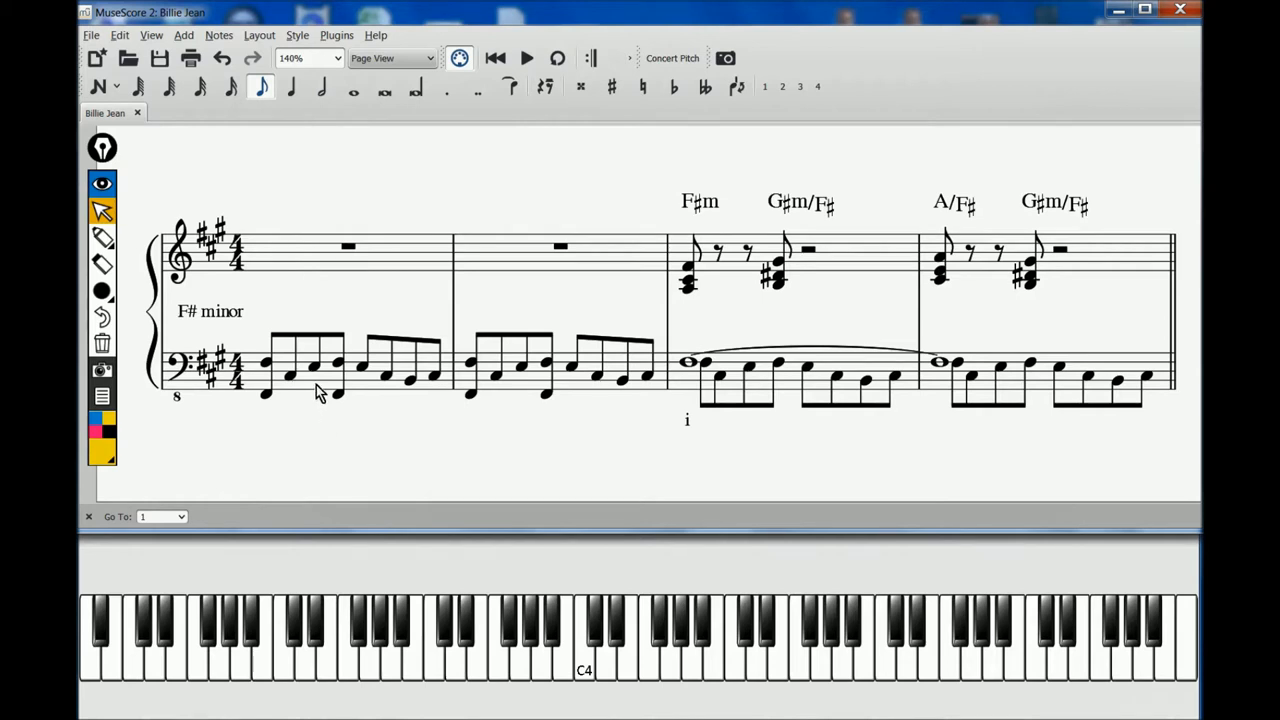
- Pick out bass notes in the opening bars of the bass line to review them
click(320, 364)
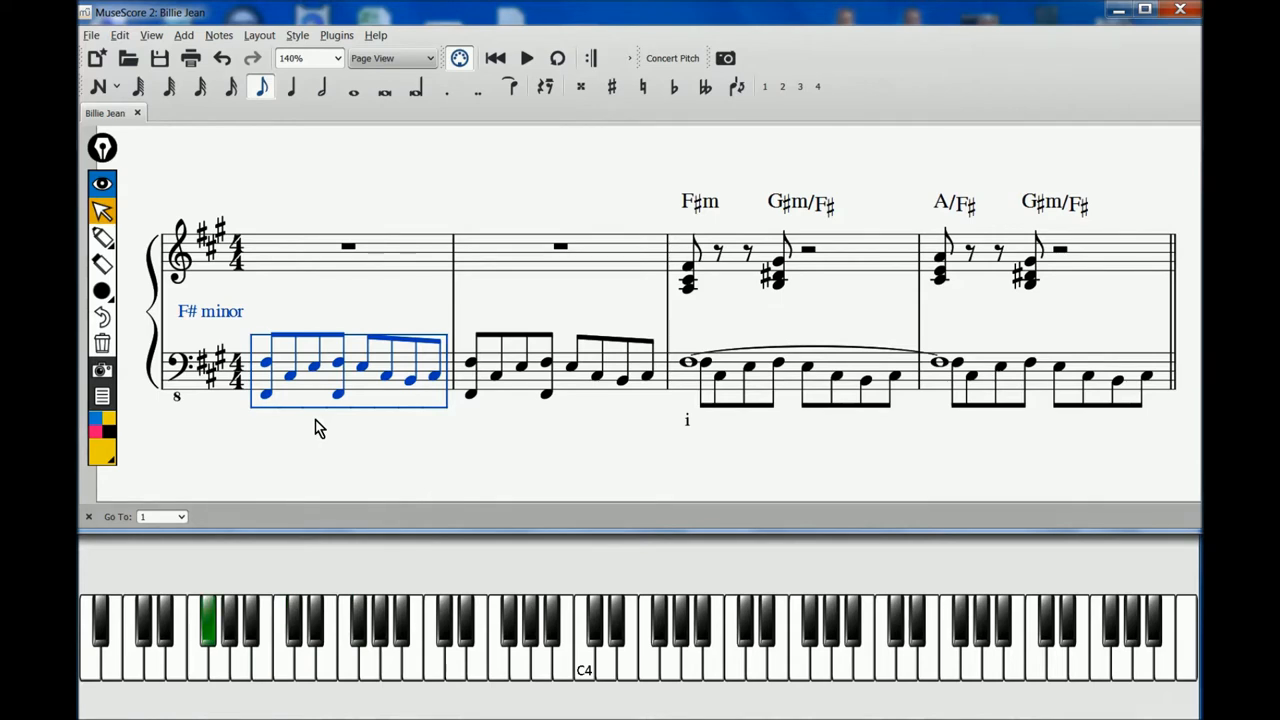
click(264, 396)
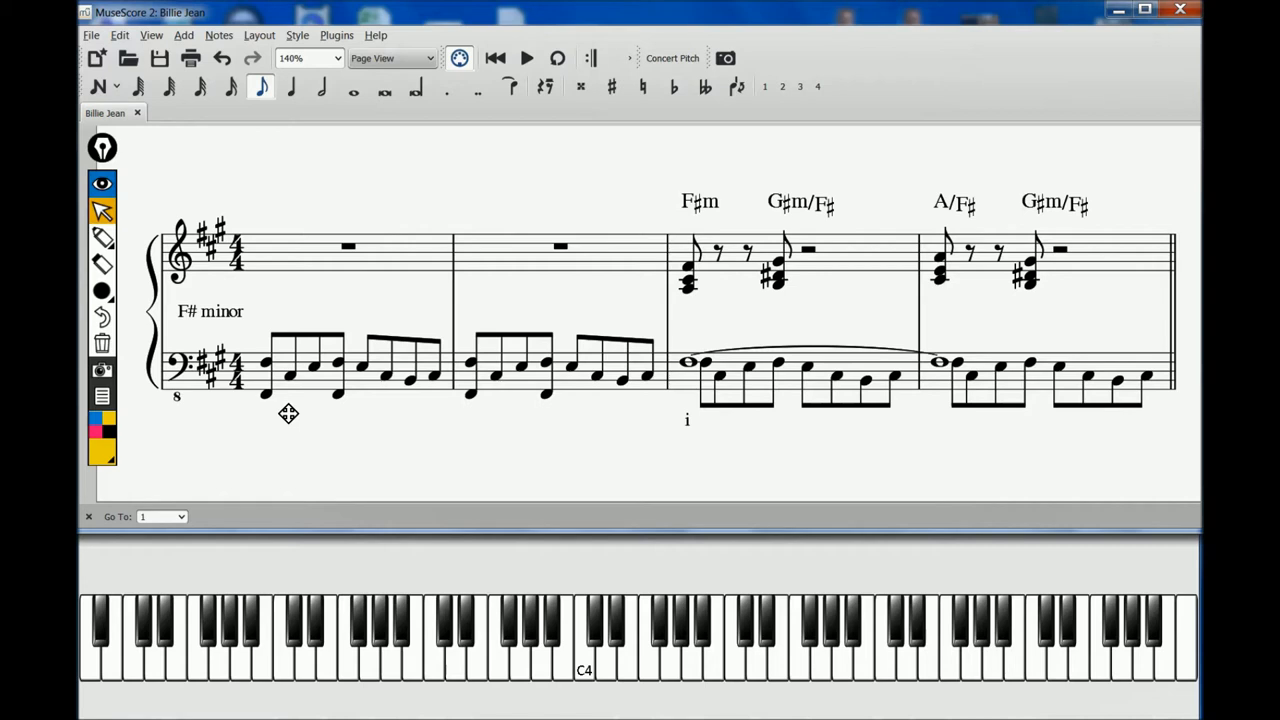
mouse_move(240, 330)
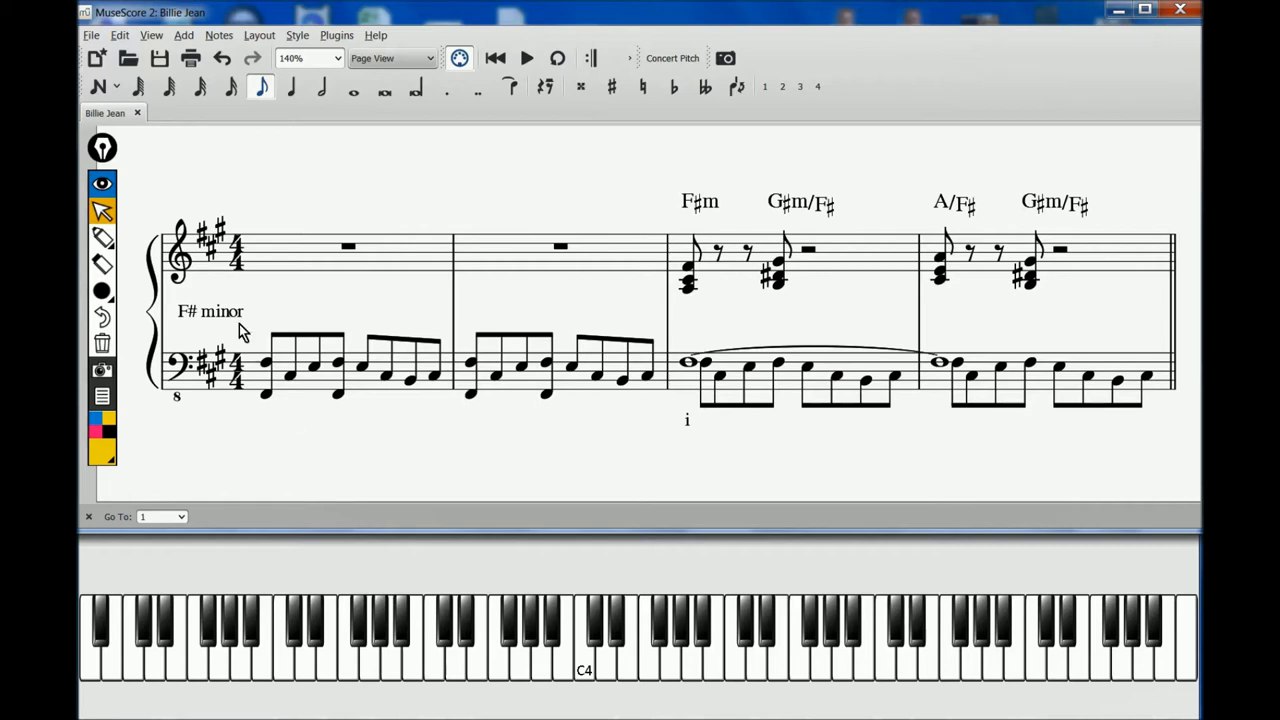
click(180, 250)
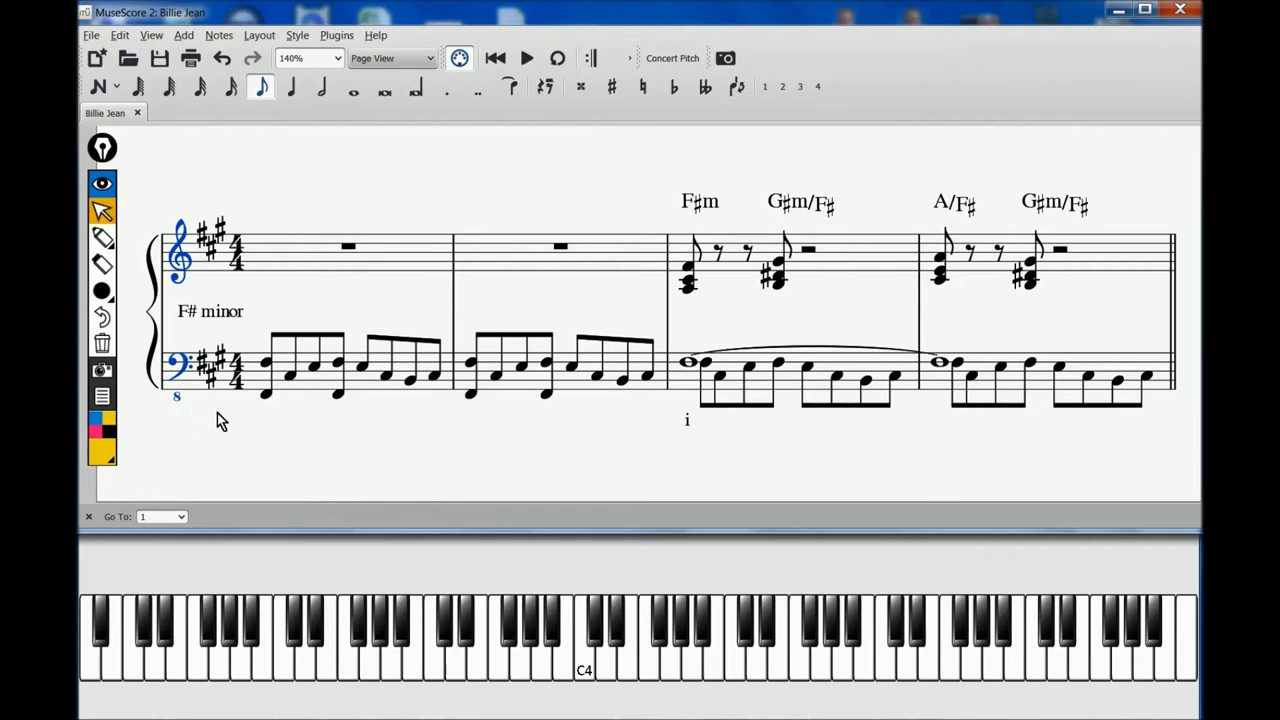
click(216, 364)
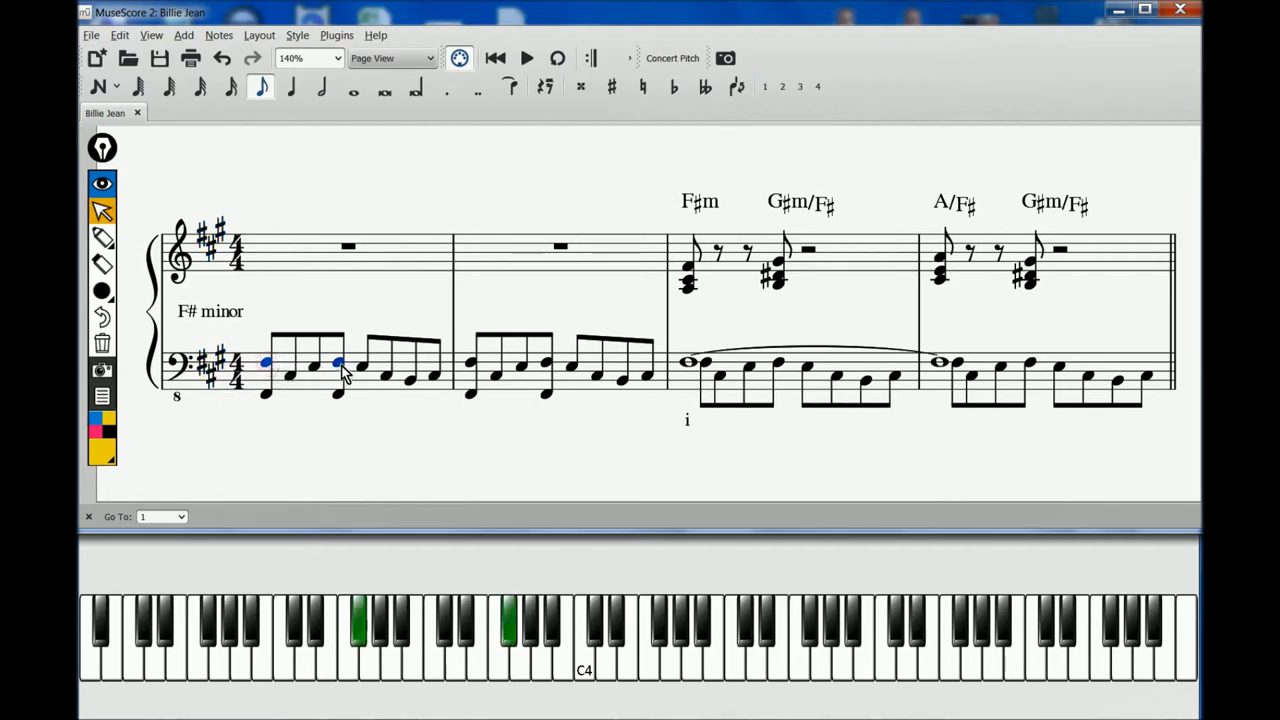
click(544, 364)
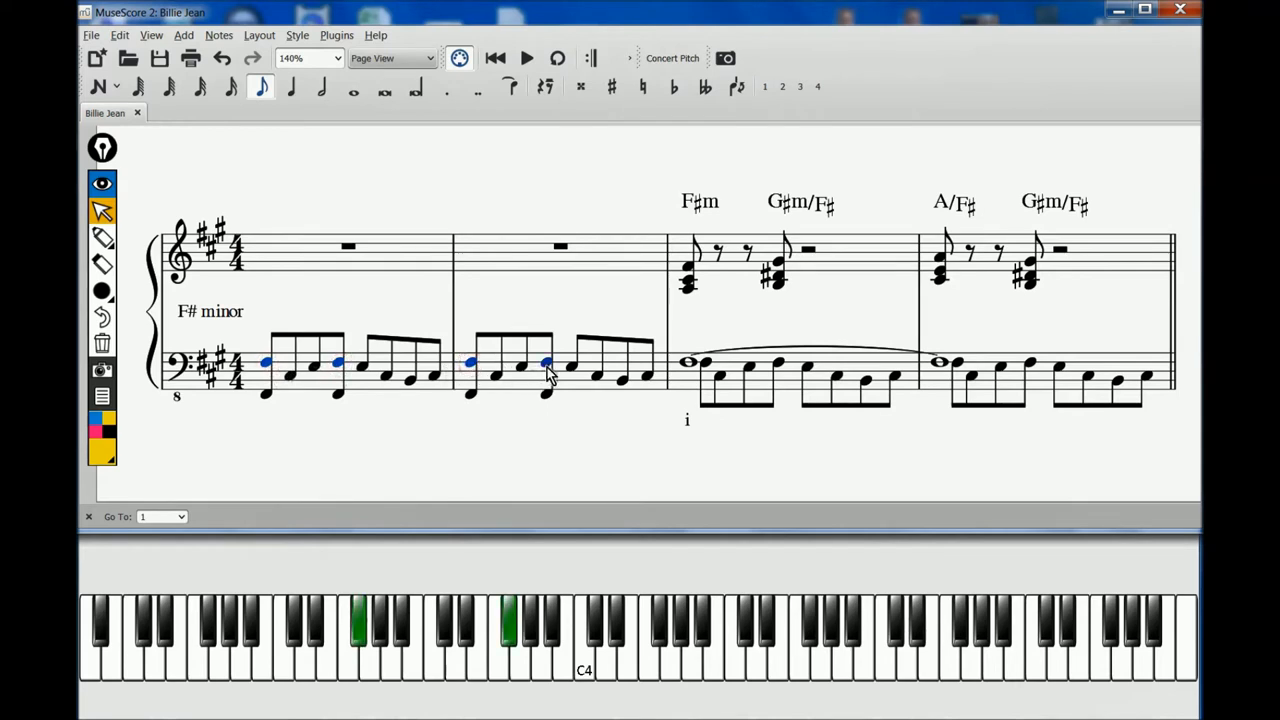
click(690, 270)
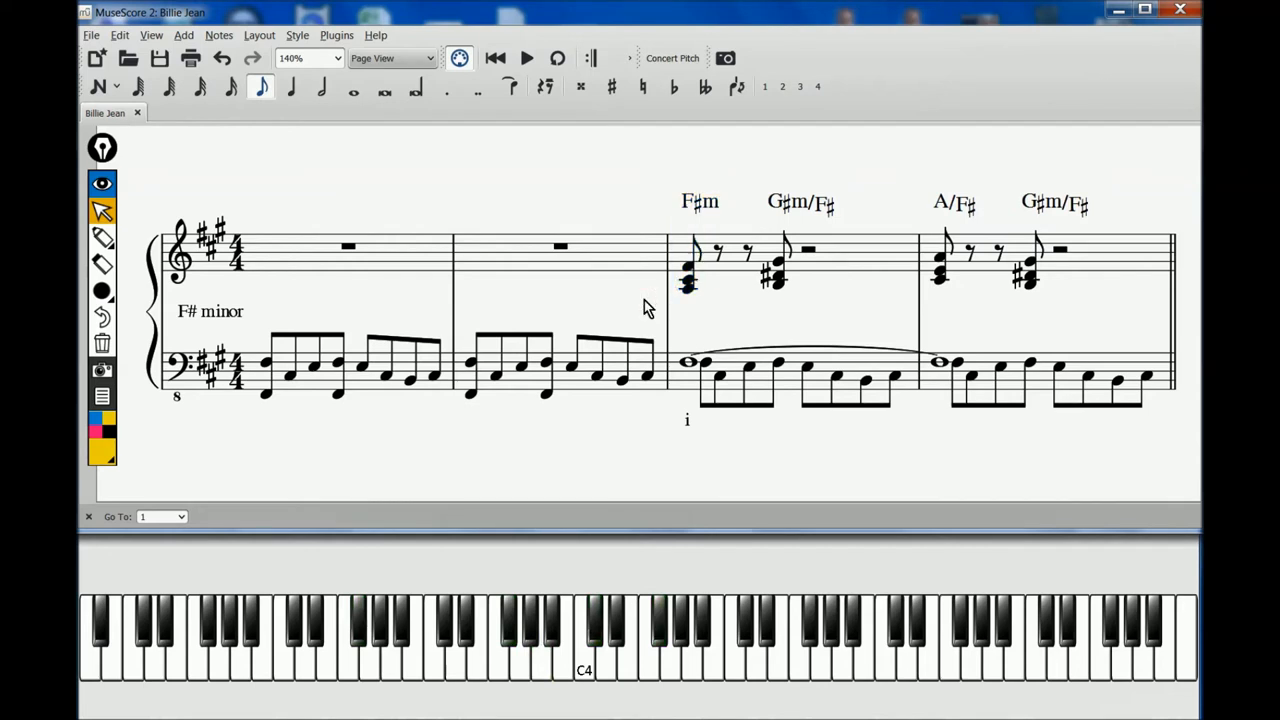
mouse_move(650, 316)
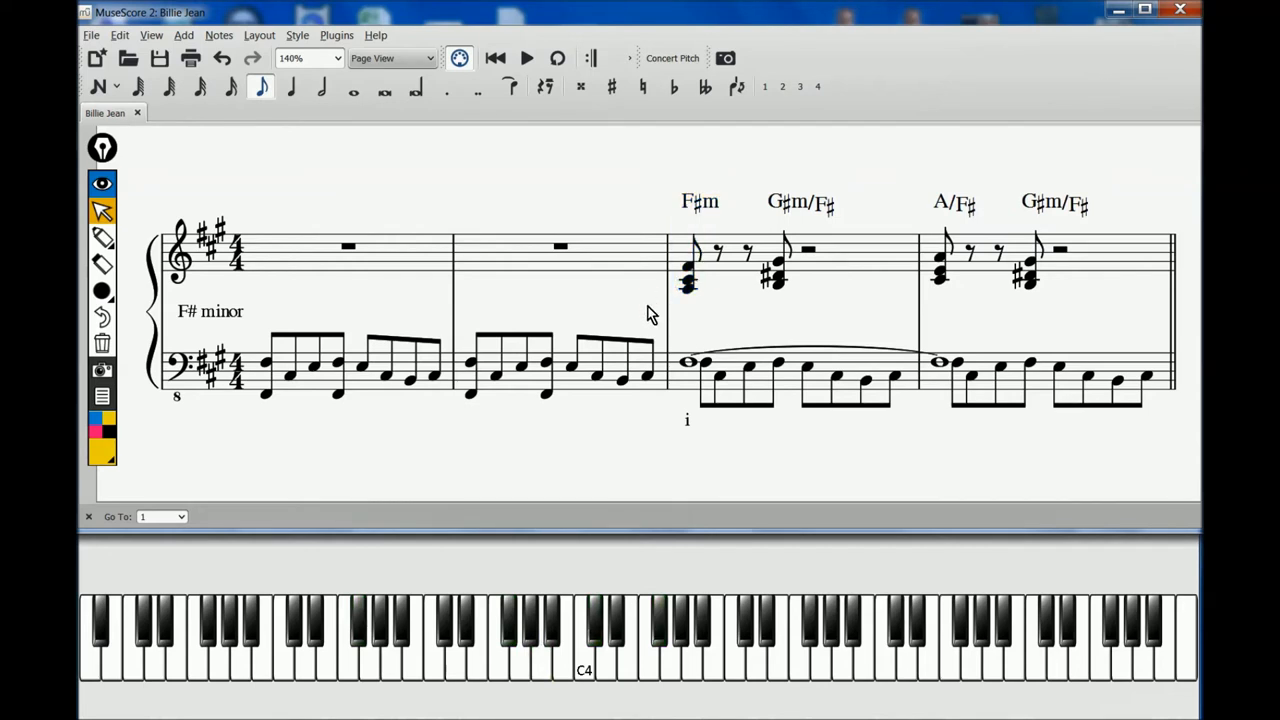
mouse_move(530, 414)
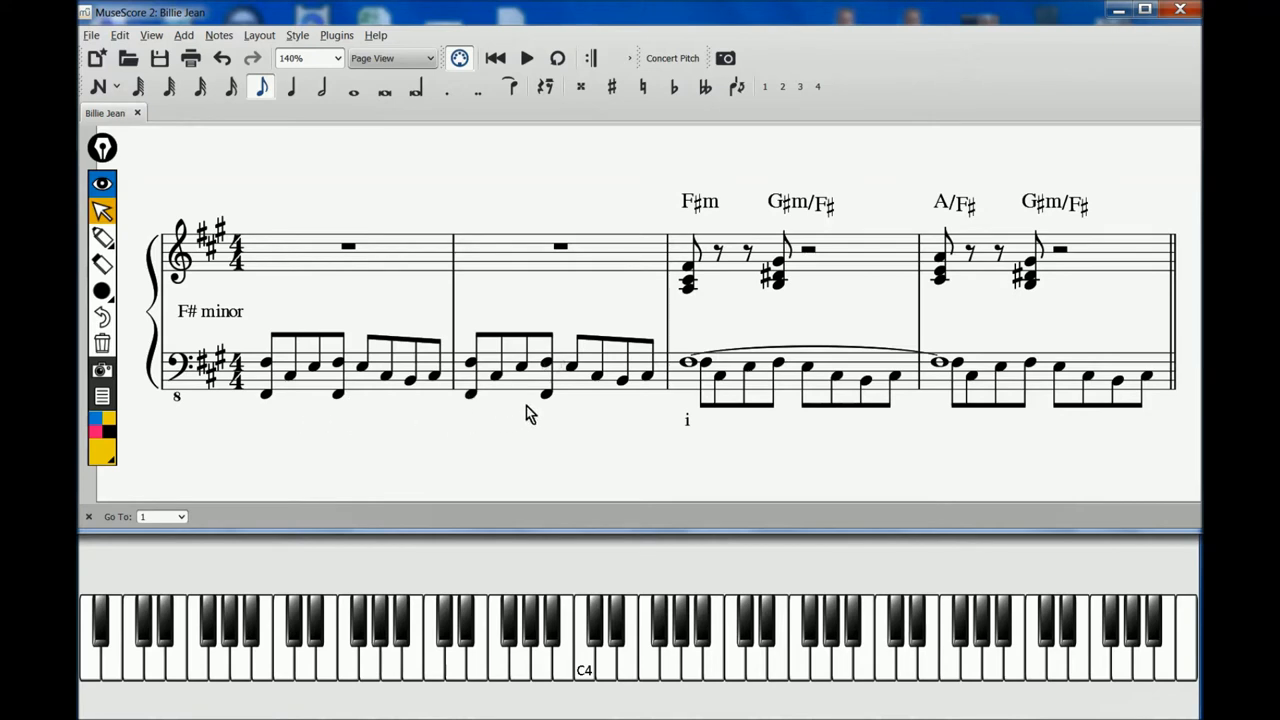
mouse_move(644, 384)
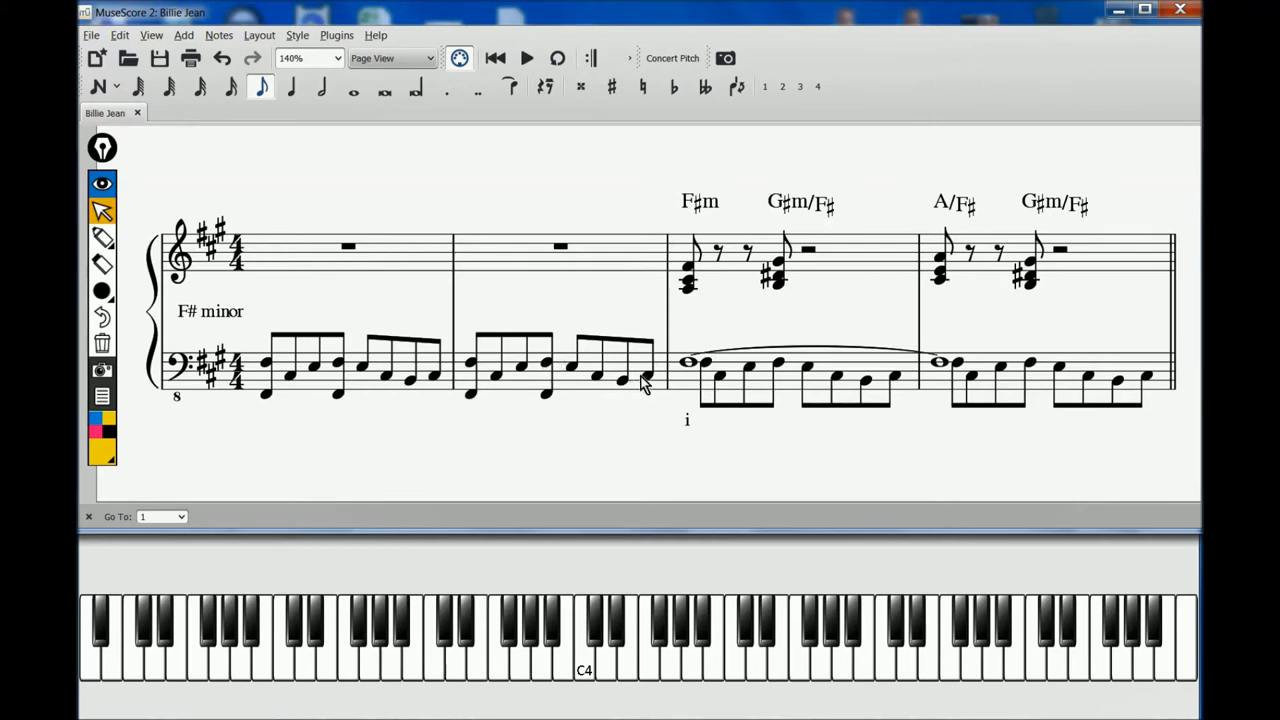
click(688, 362)
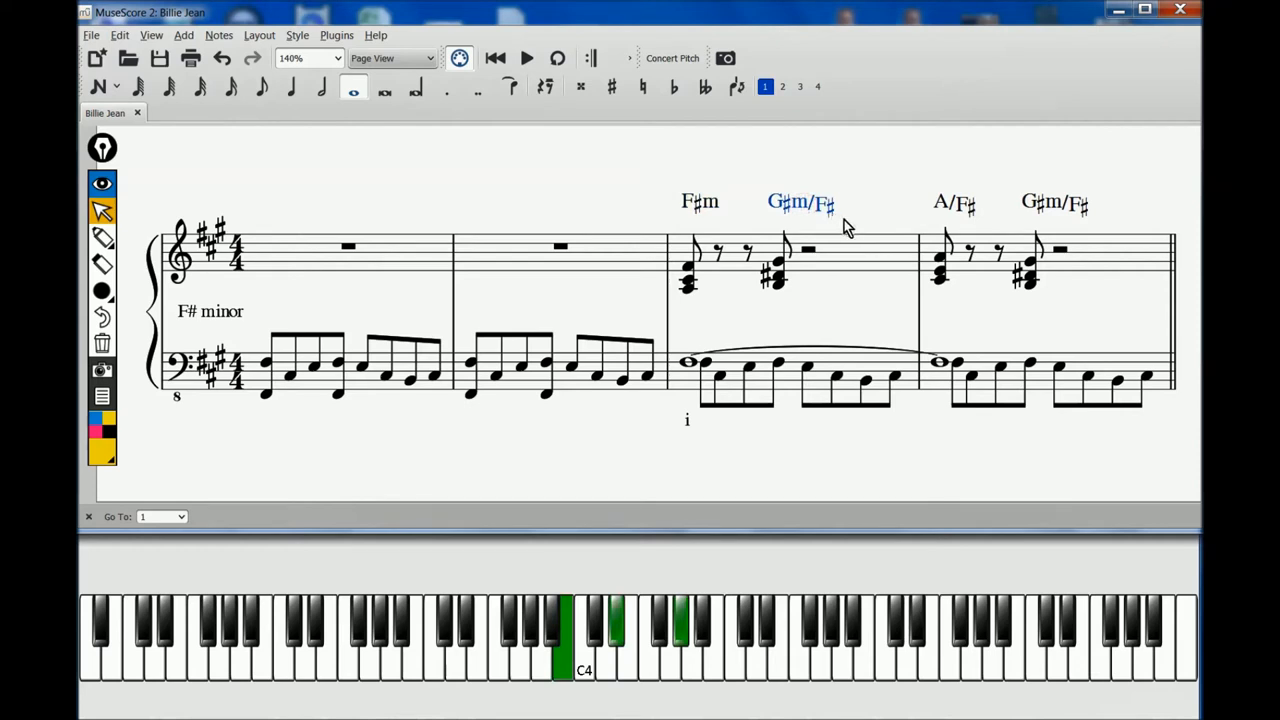
- Select the G#m/F# chord symbol and chord, then the first Bm chord and its lowest note for comparison
click(952, 204)
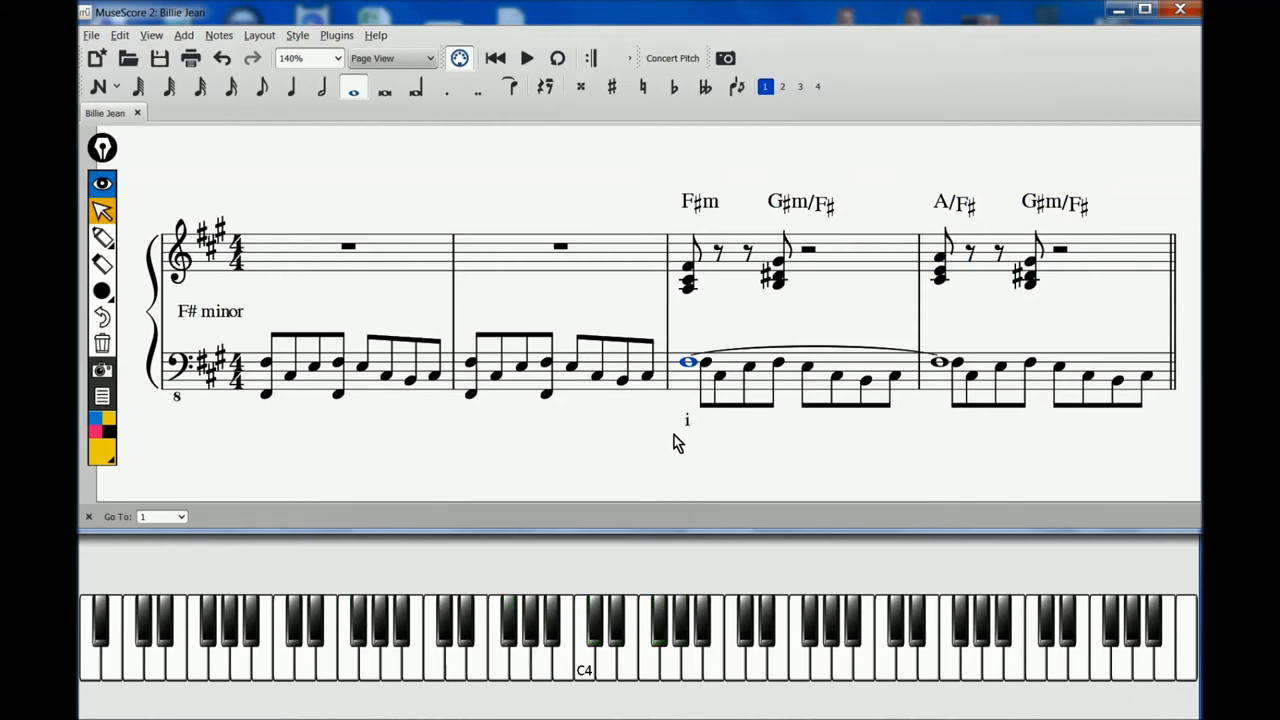
mouse_move(676, 442)
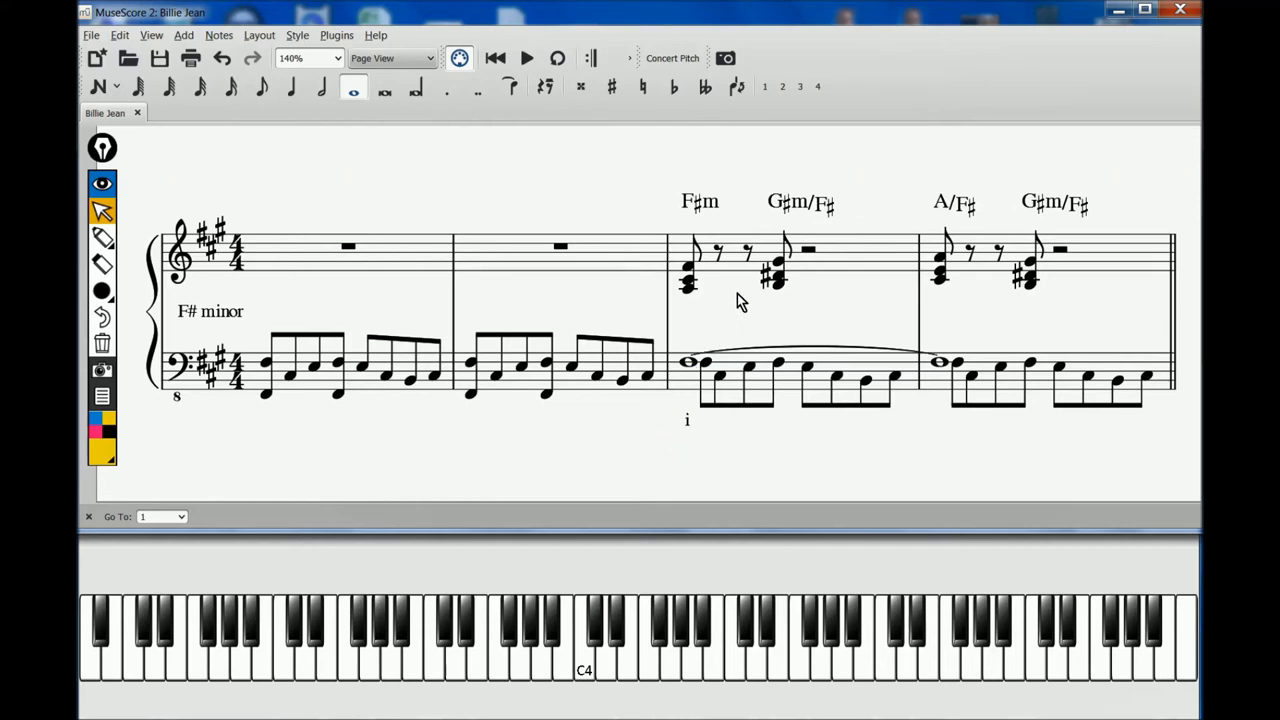
click(780, 276)
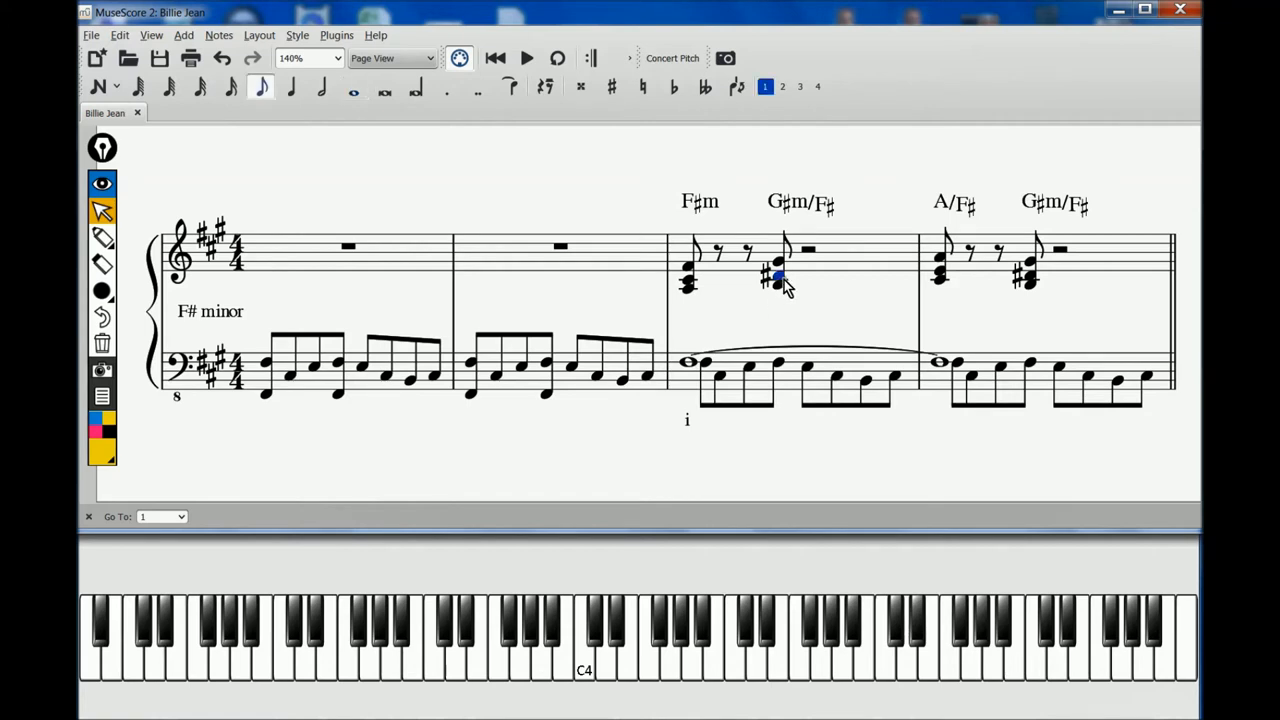
click(800, 204)
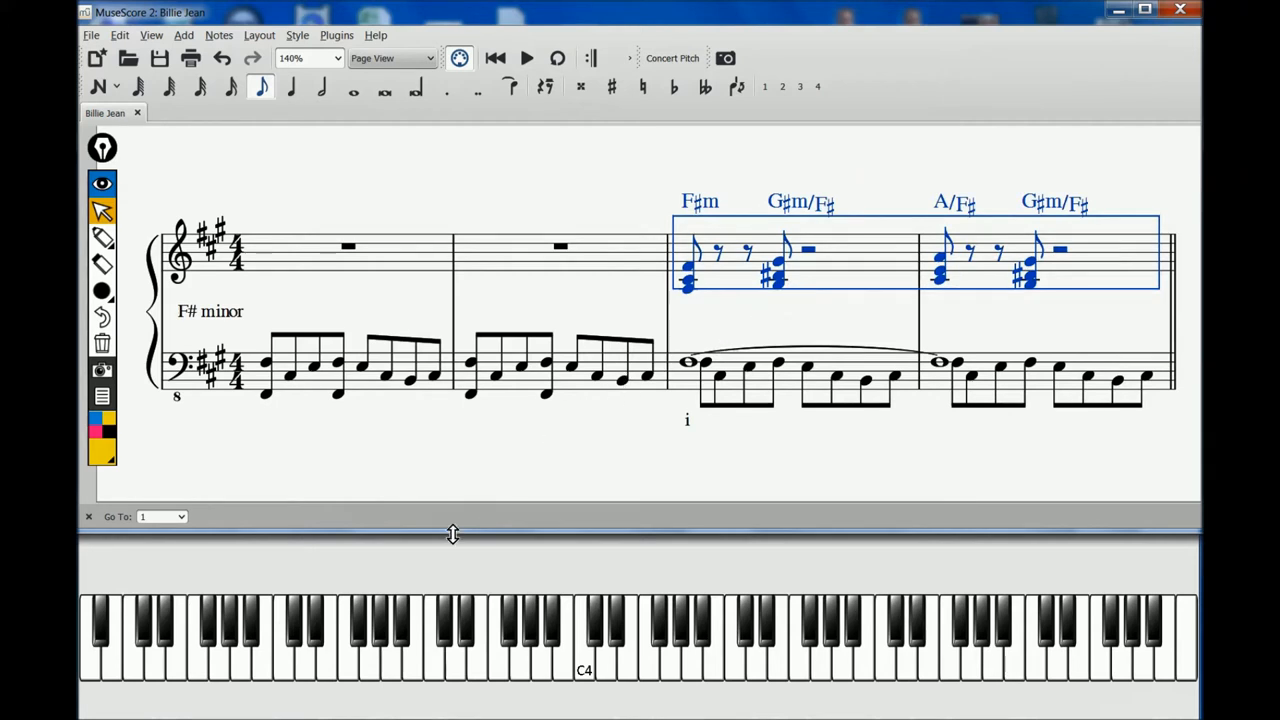
mouse_move(362, 640)
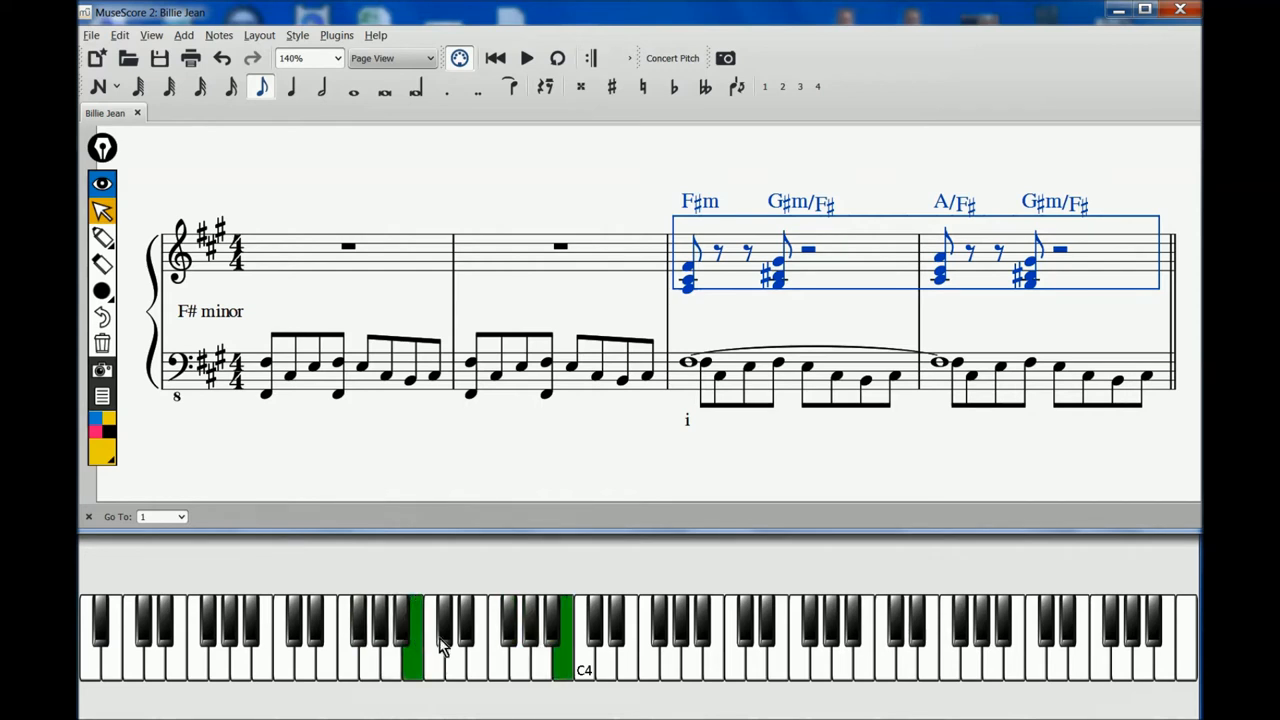
click(516, 636)
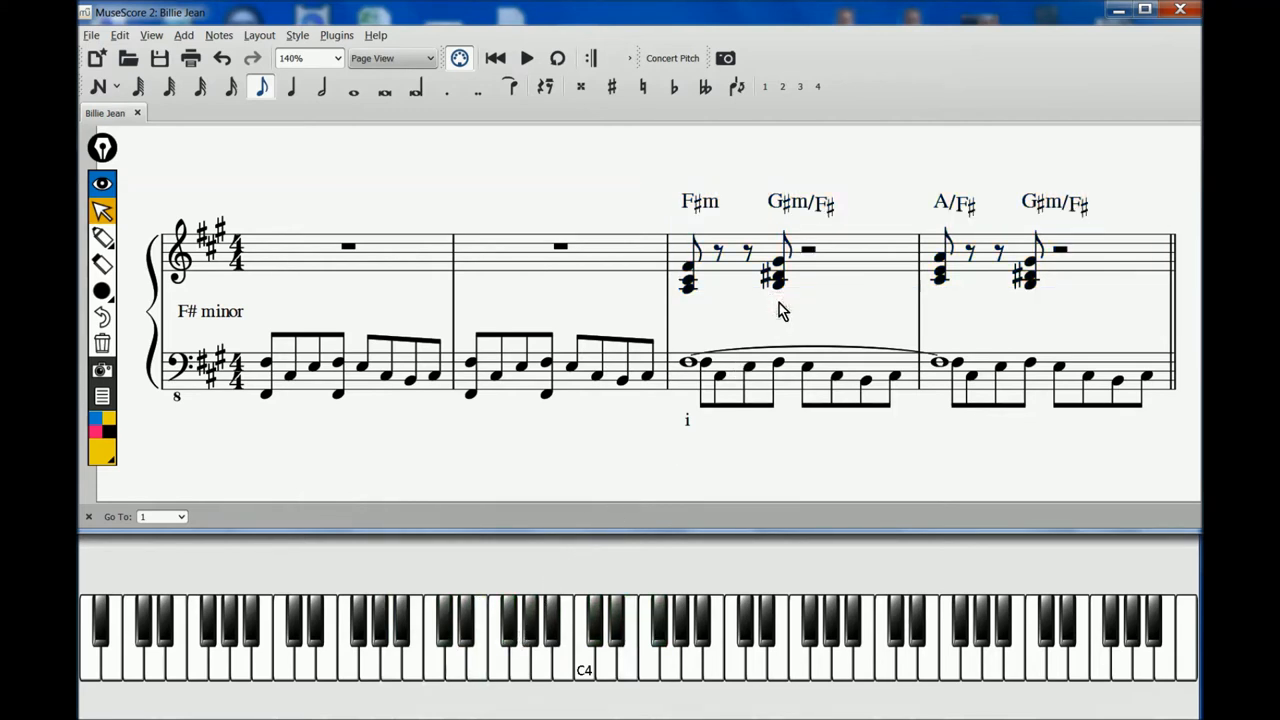
mouse_move(648, 312)
text(5)
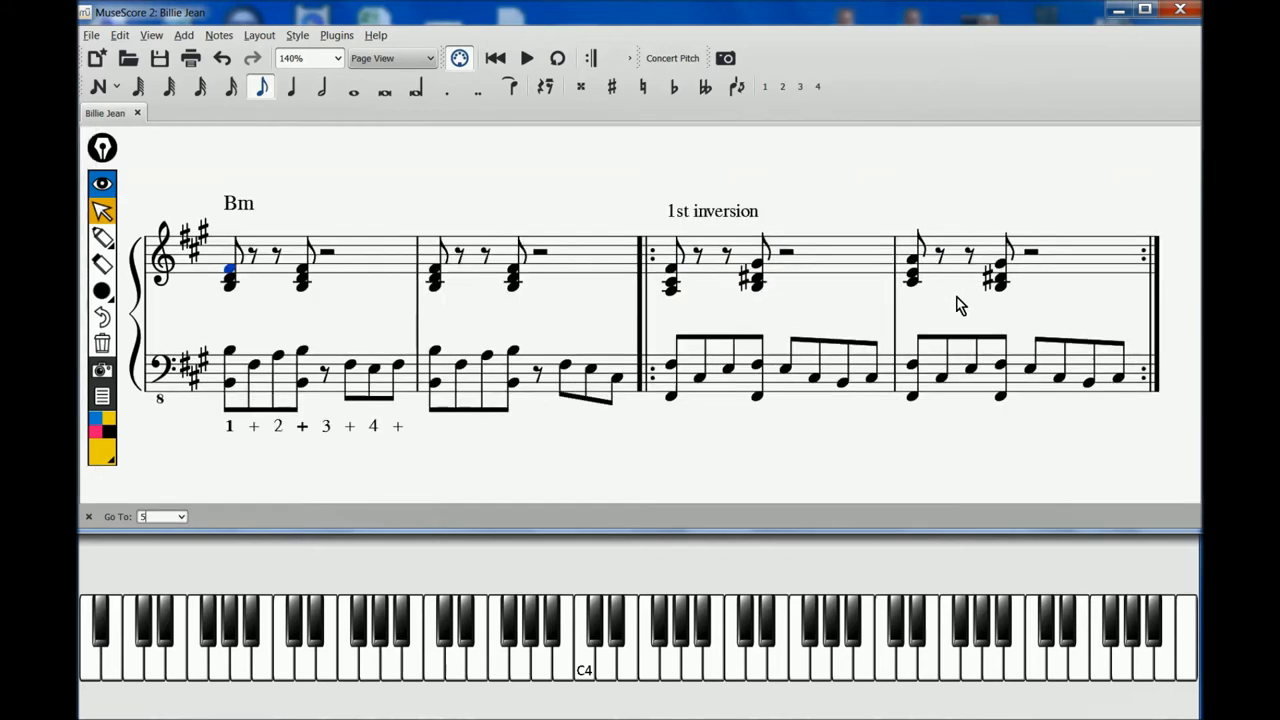
mouse_move(238, 388)
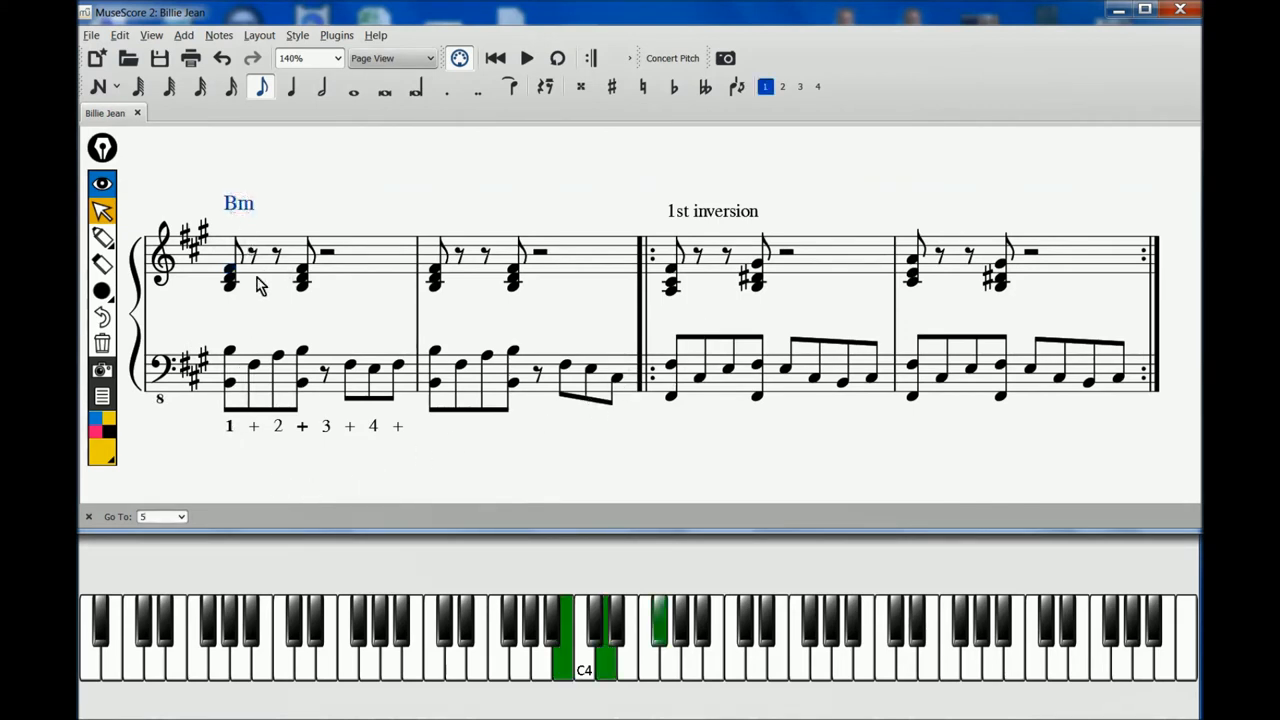
click(230, 278)
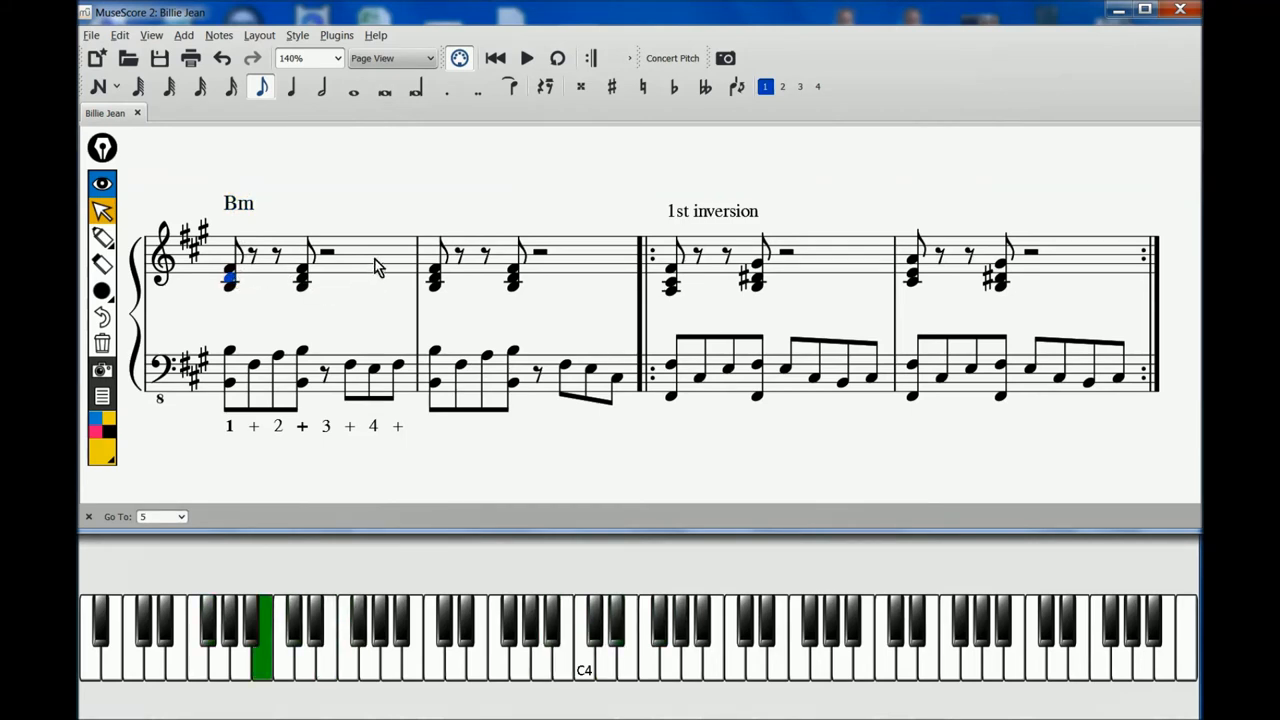
click(230, 276)
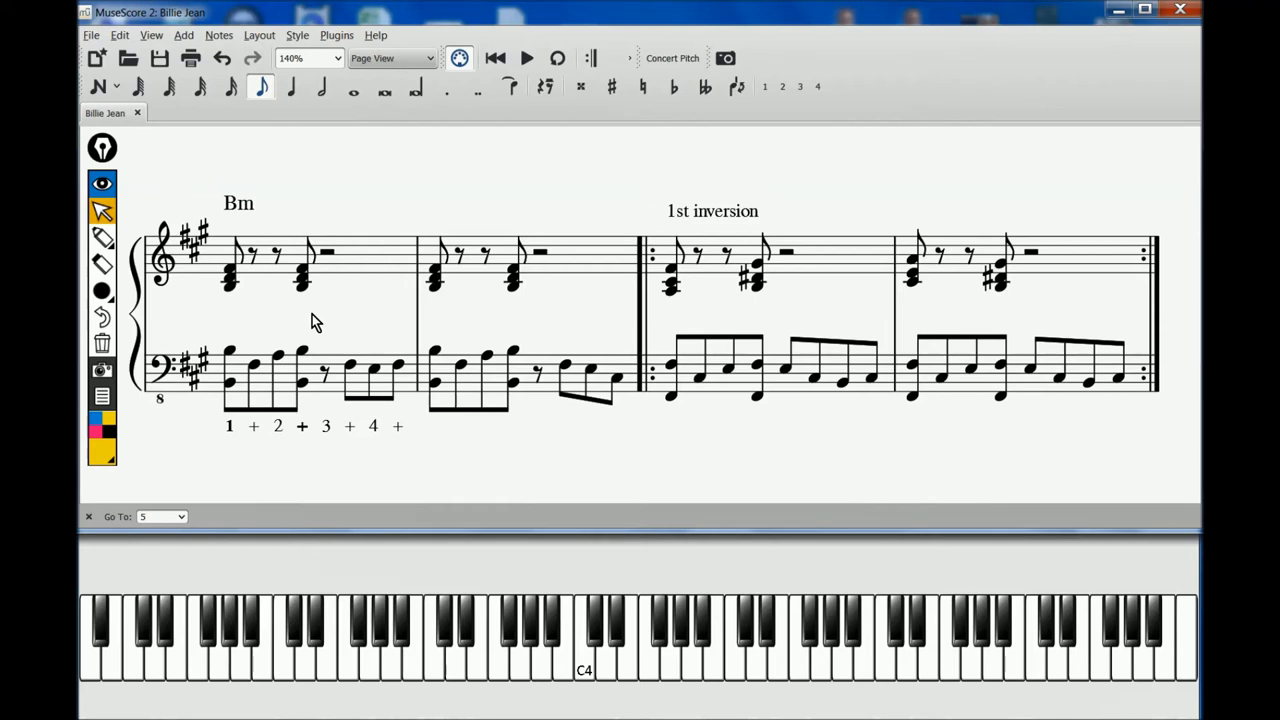
click(744, 616)
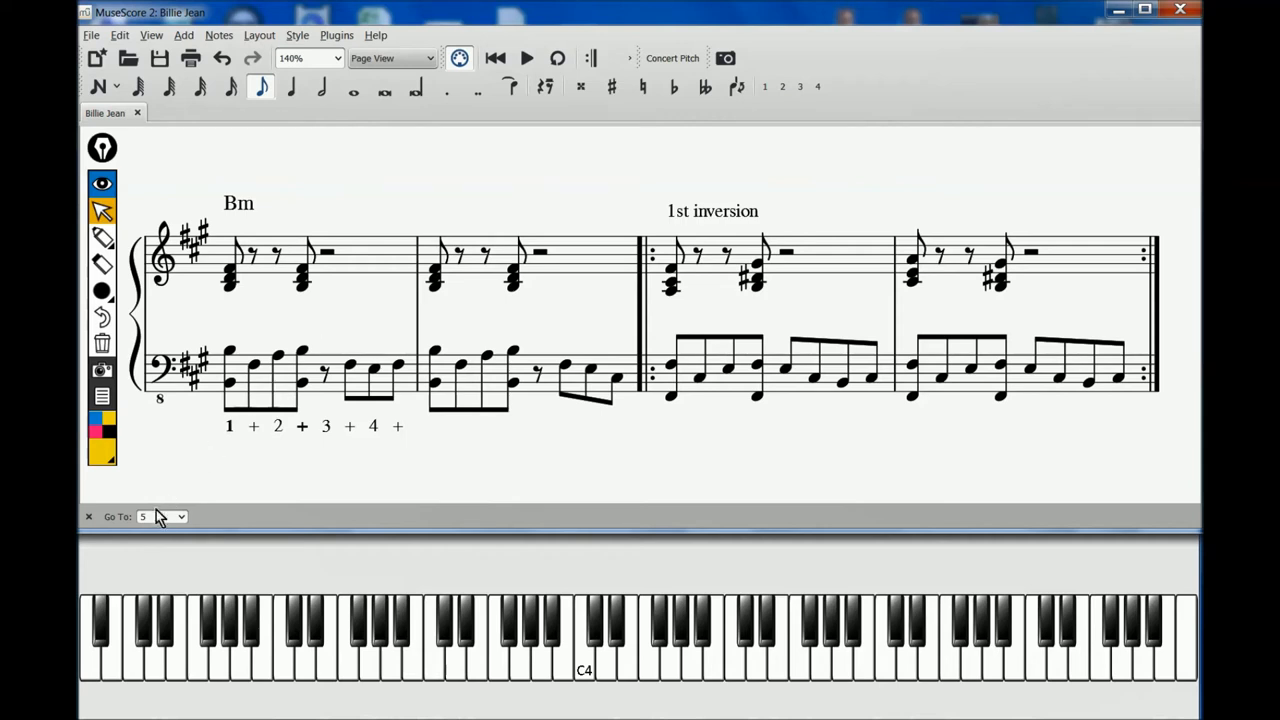
- Jump back to the Bm verse measures and pick out the bass note on the and of two
click(160, 516)
text(1)
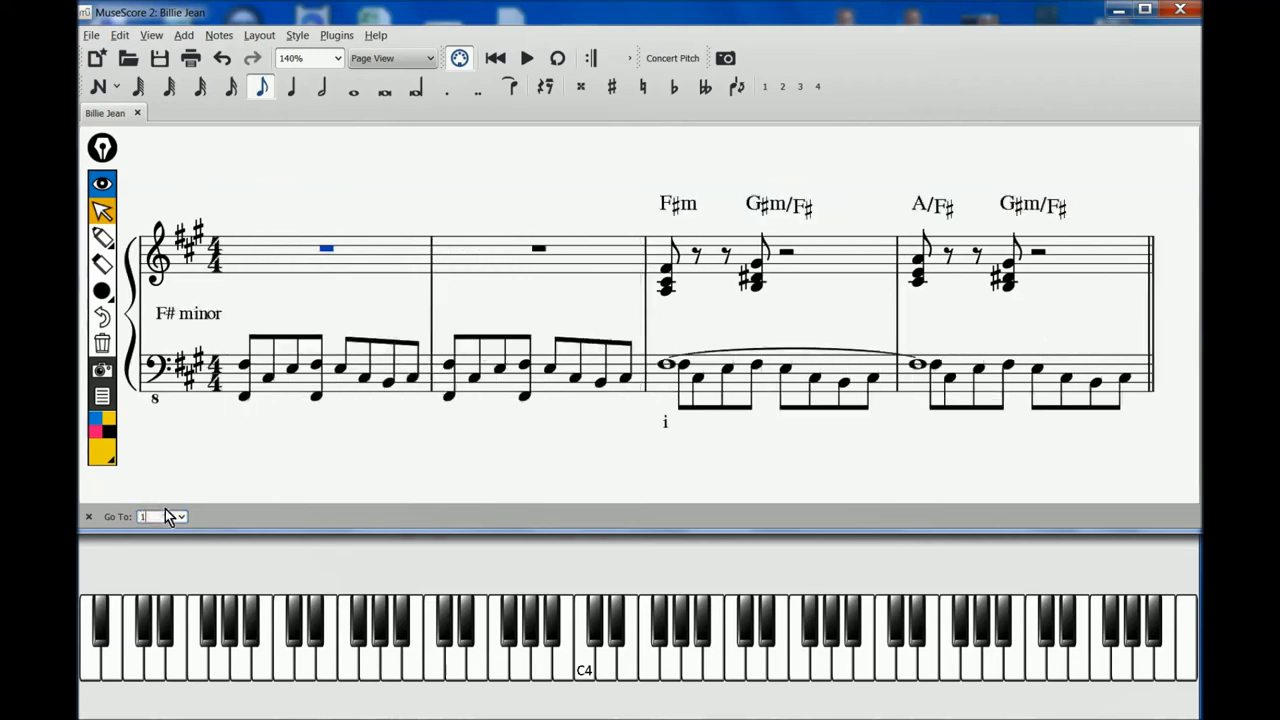
click(784, 252)
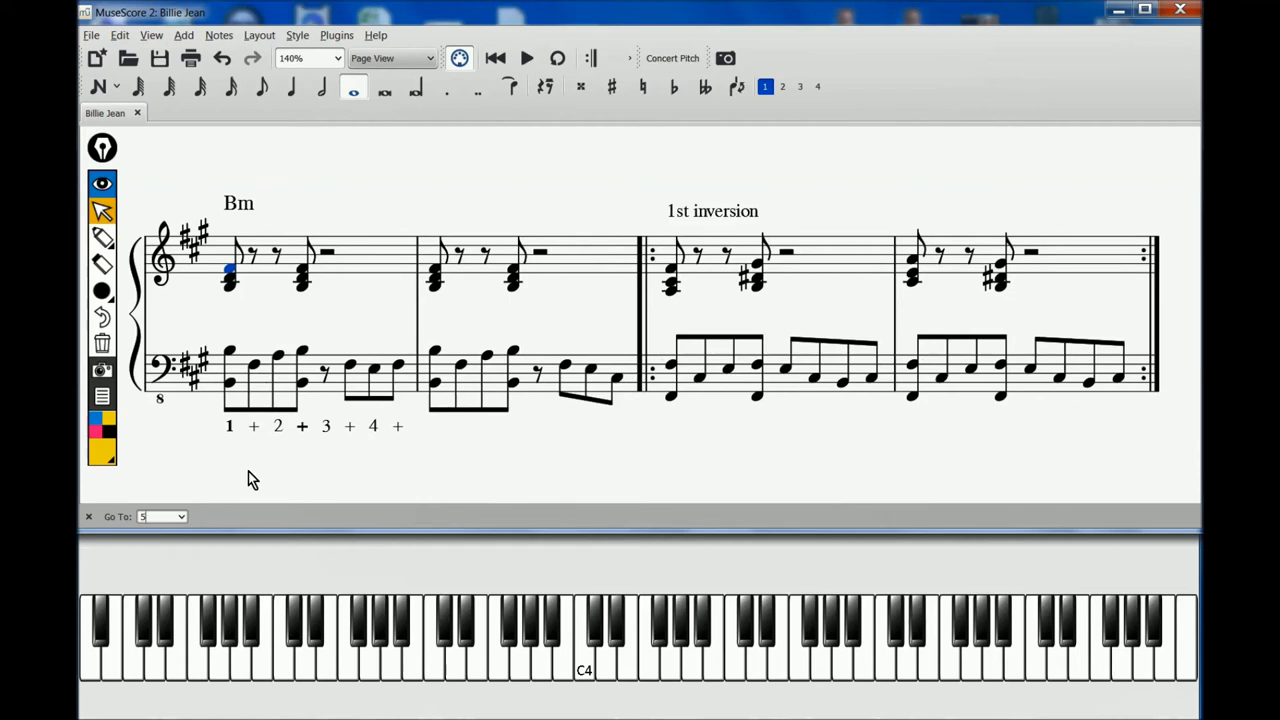
mouse_move(316, 414)
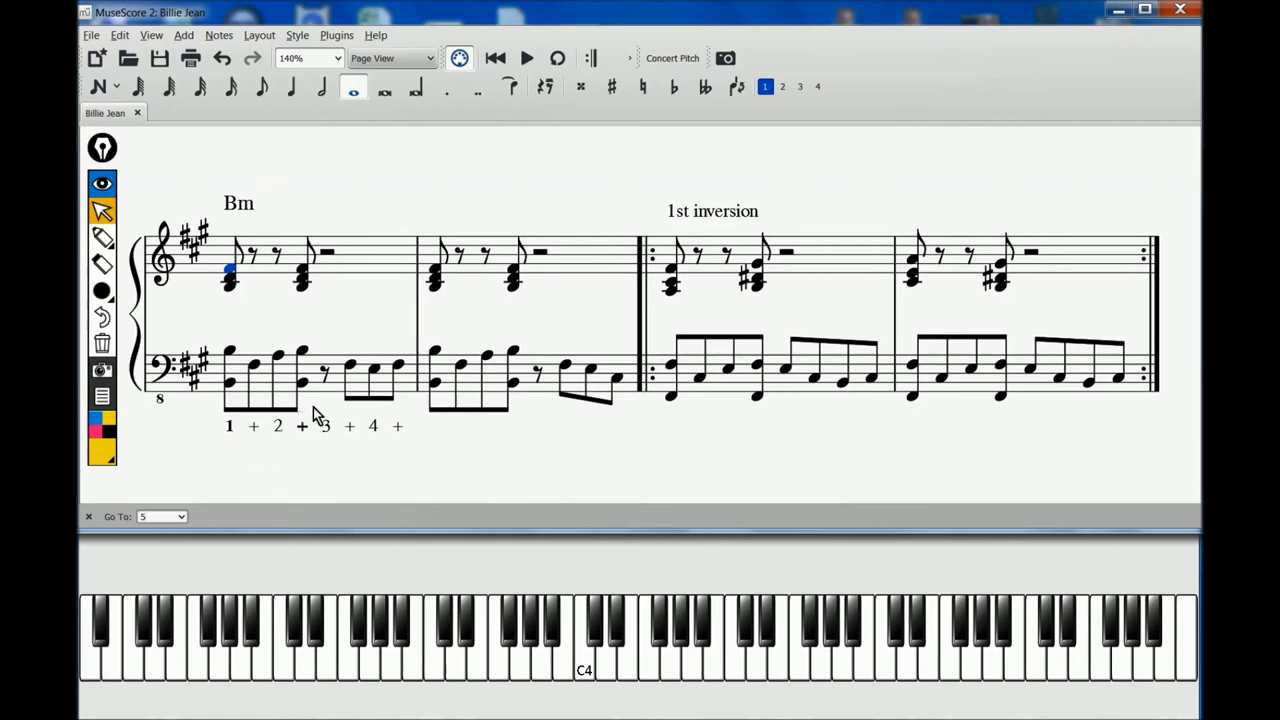
click(238, 204)
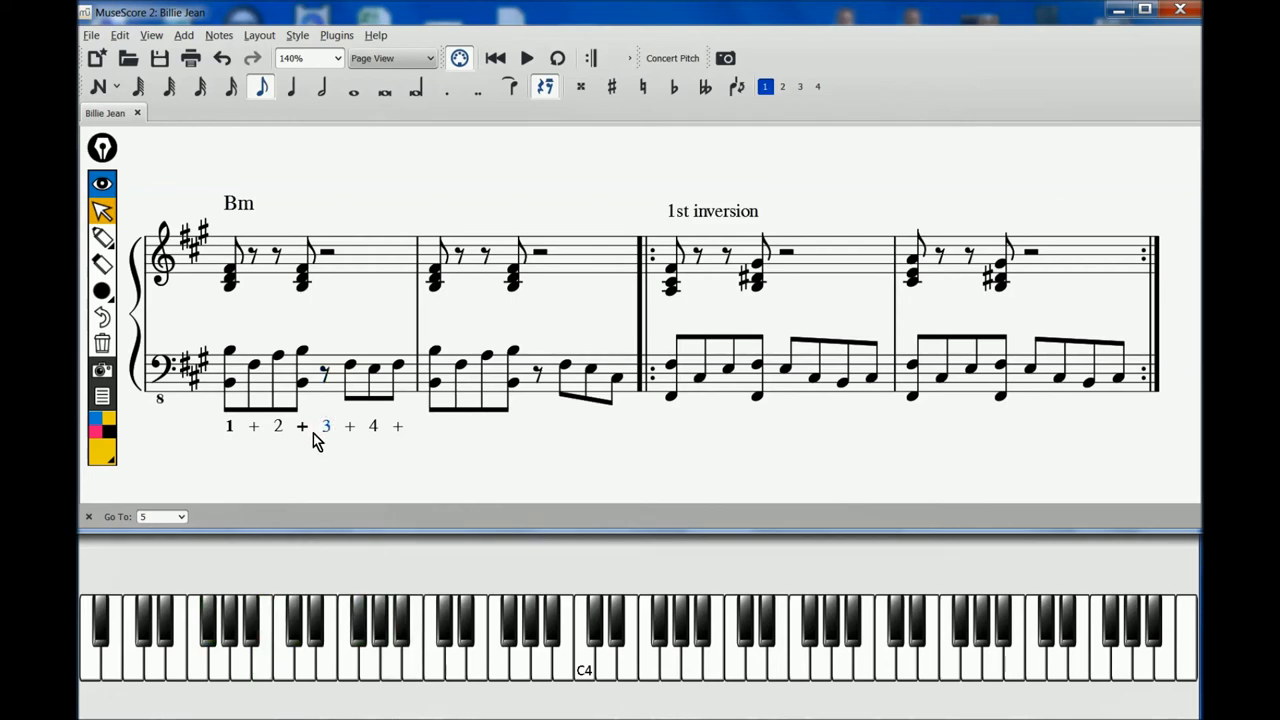
click(228, 358)
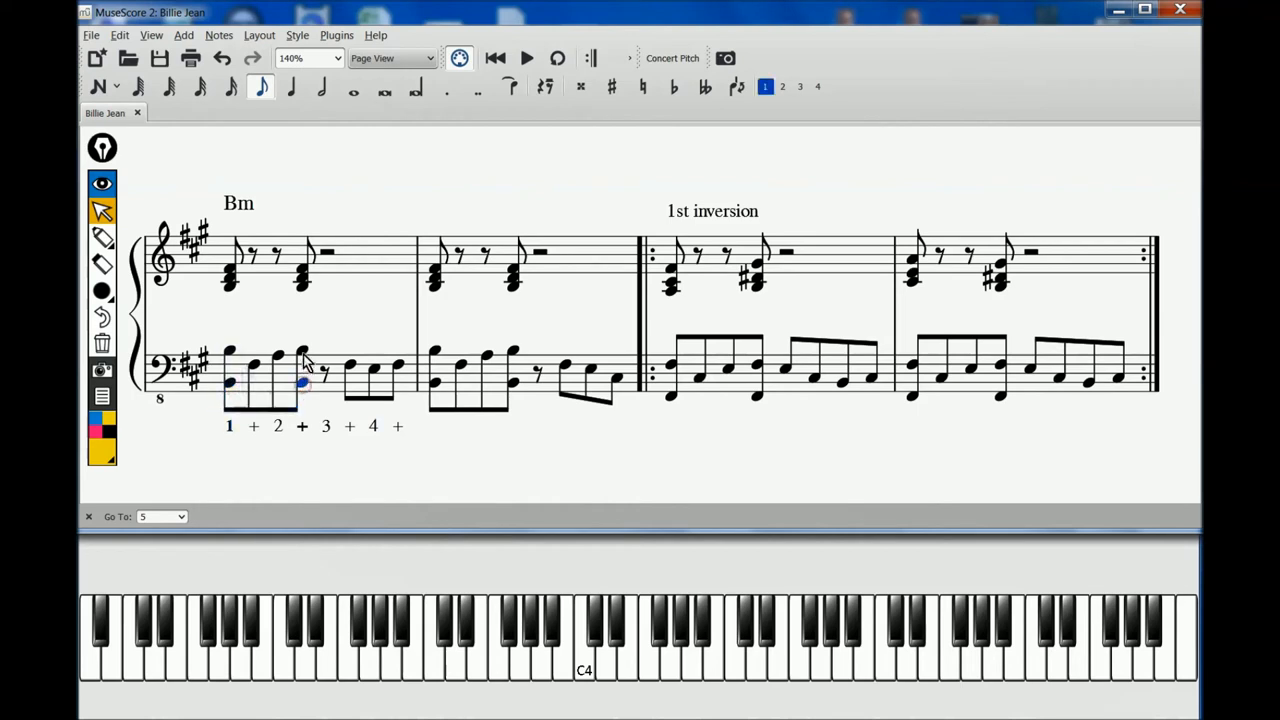
click(302, 360)
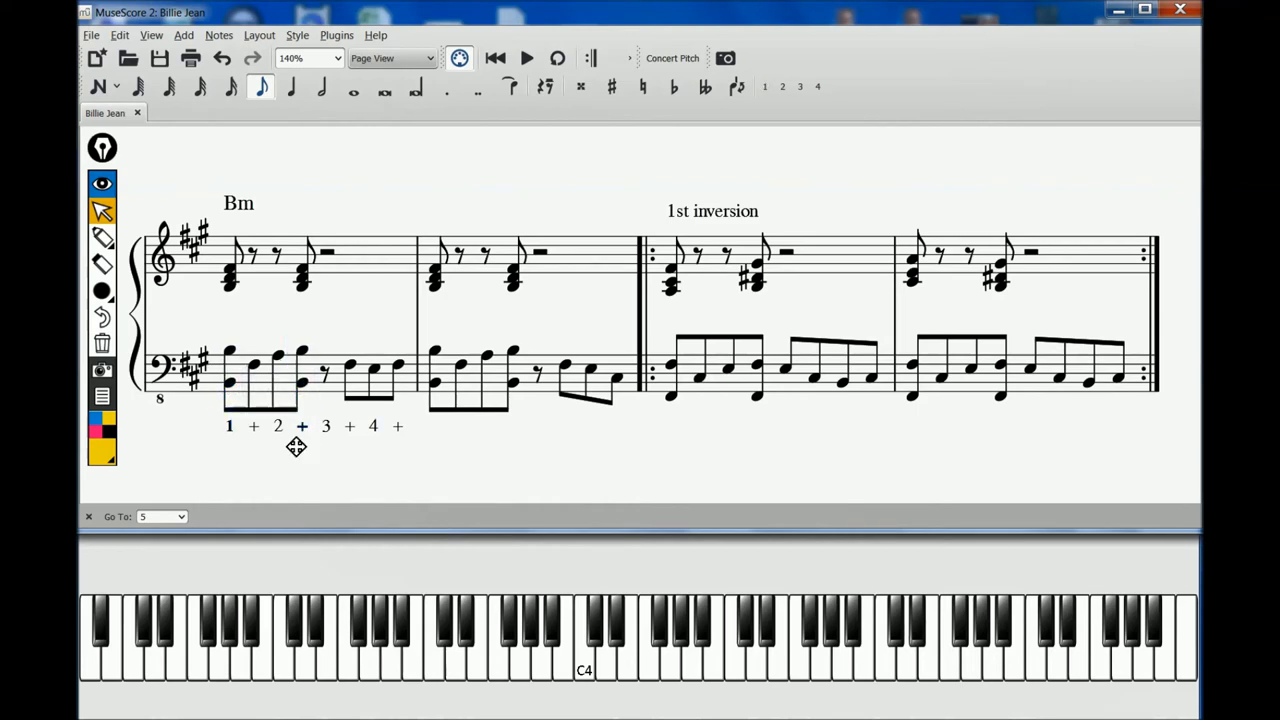
mouse_move(388, 418)
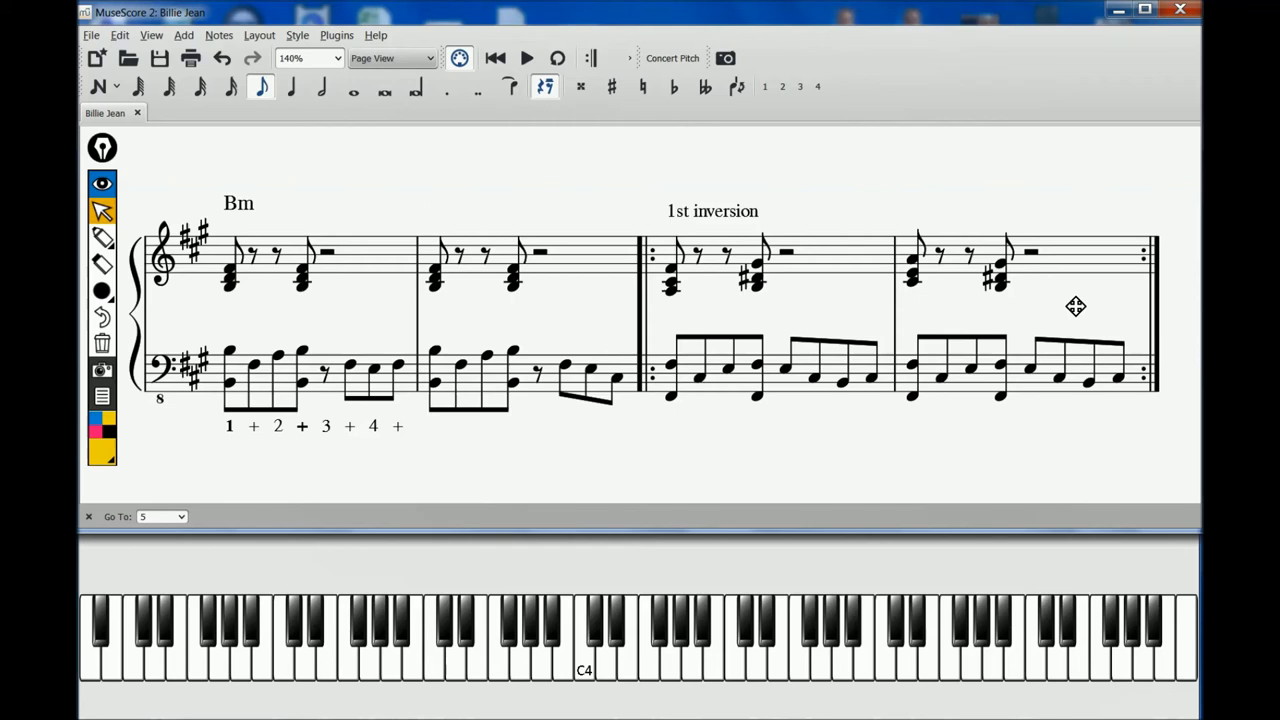
- Move ahead to the inversion exercises, selecting the second 2nd inversion and first root position measures
click(670, 398)
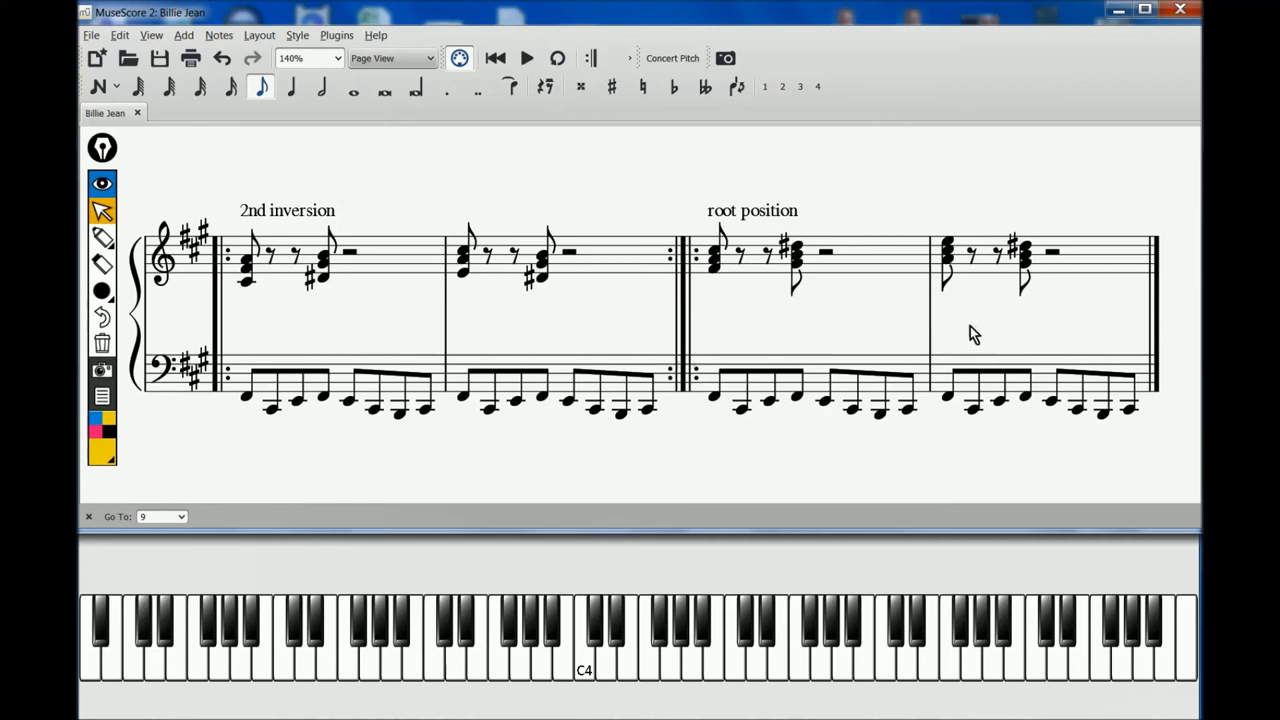
mouse_move(368, 312)
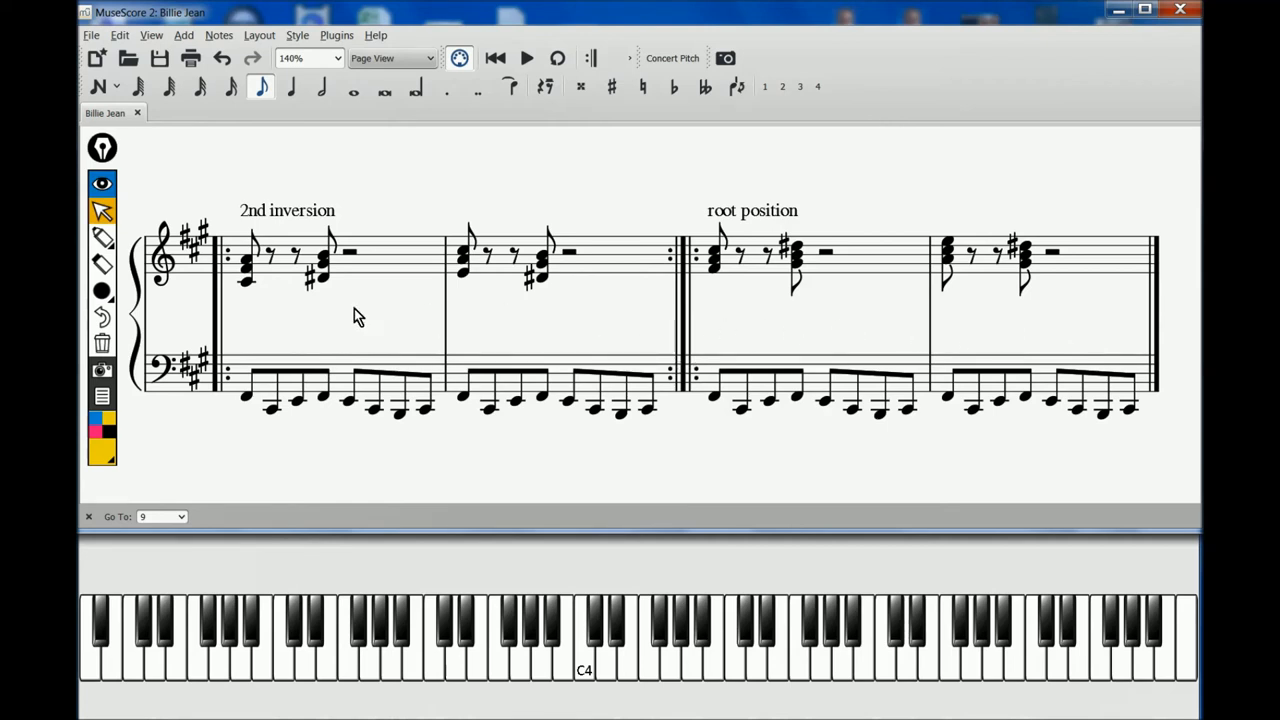
mouse_move(708, 222)
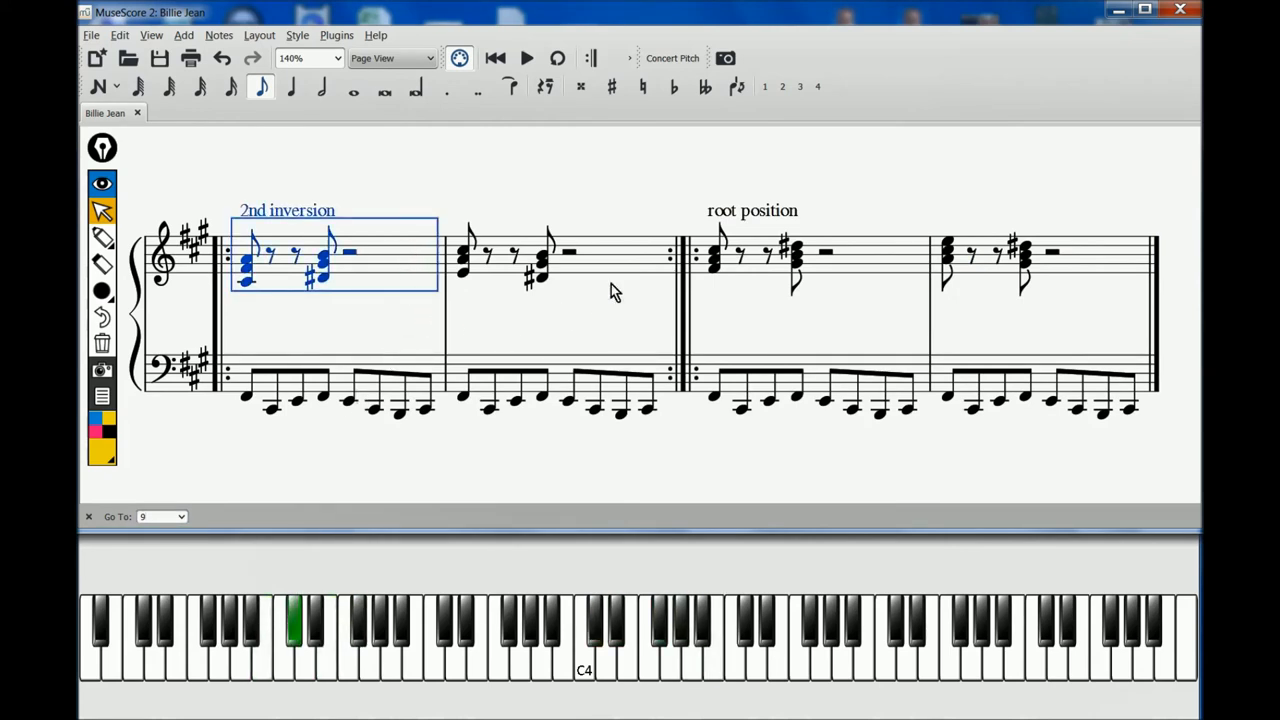
click(616, 264)
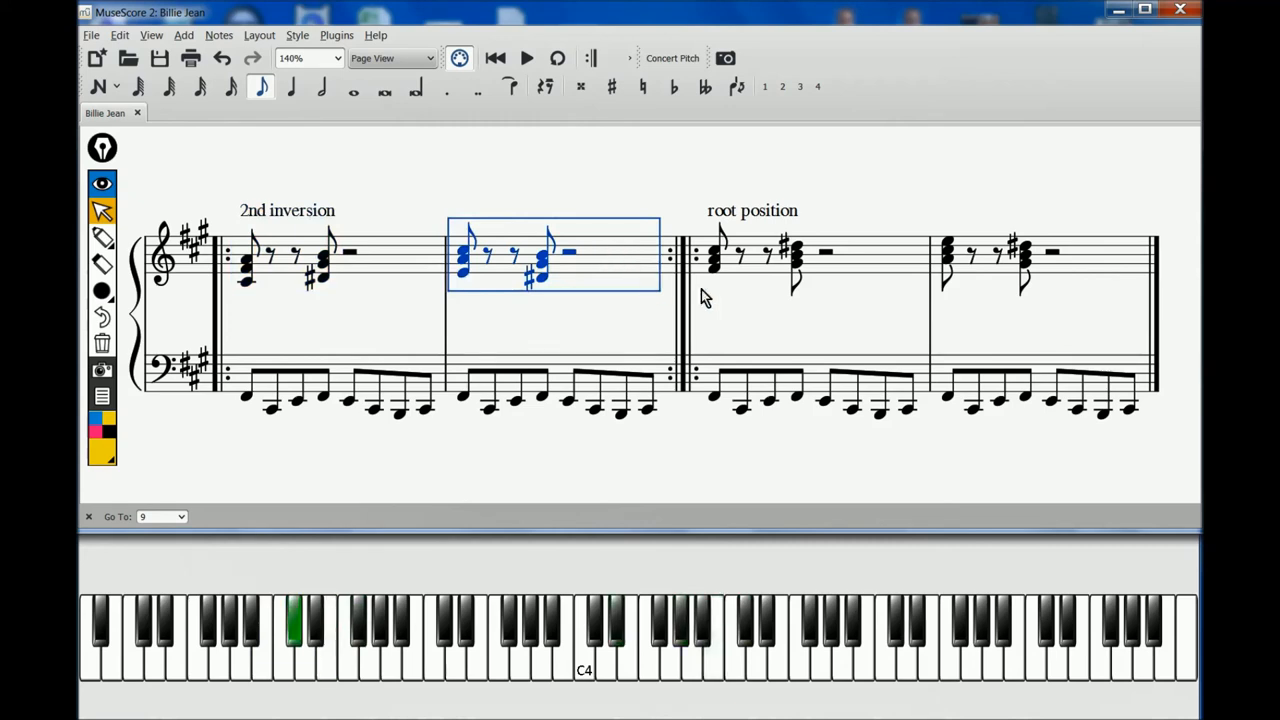
click(796, 256)
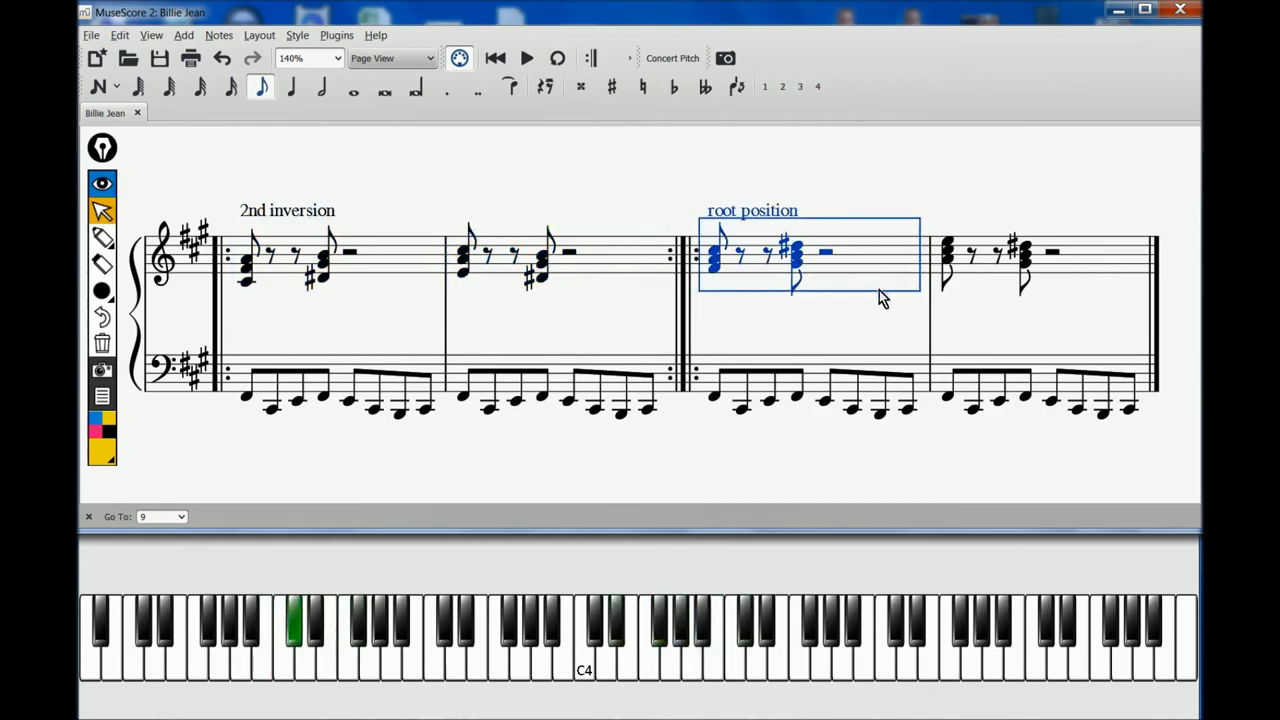
mouse_move(986, 316)
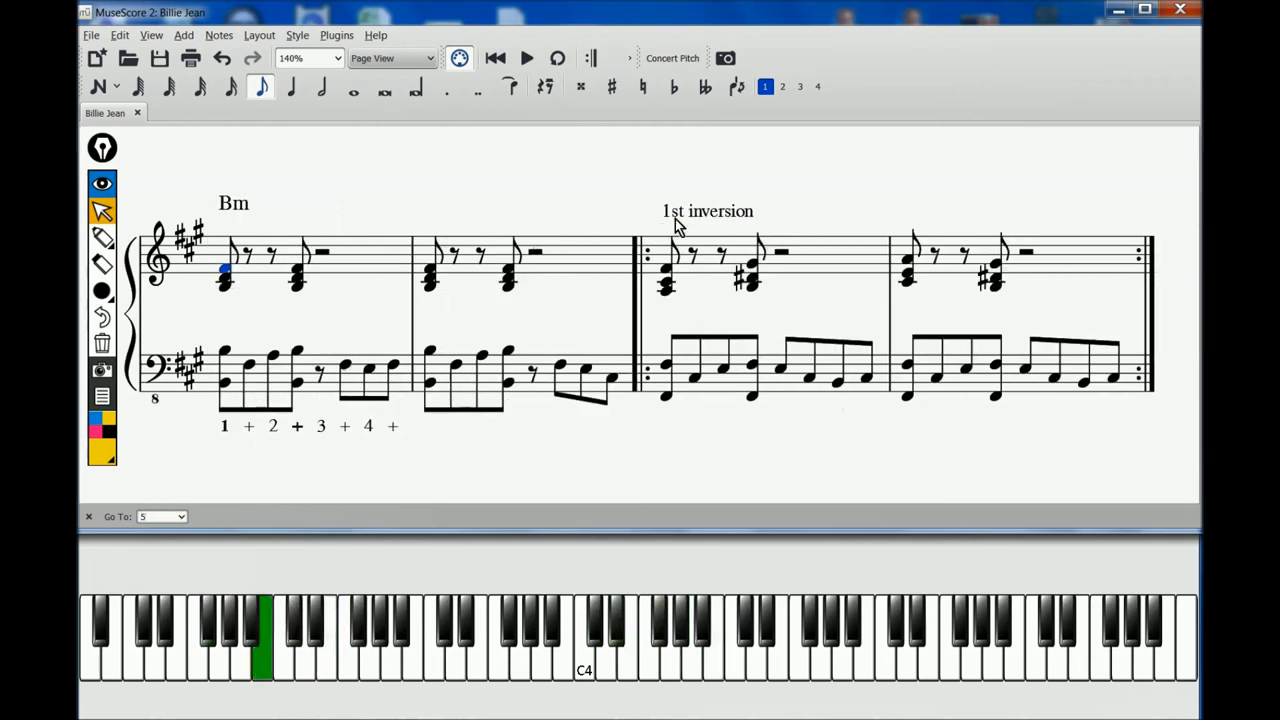
click(708, 212)
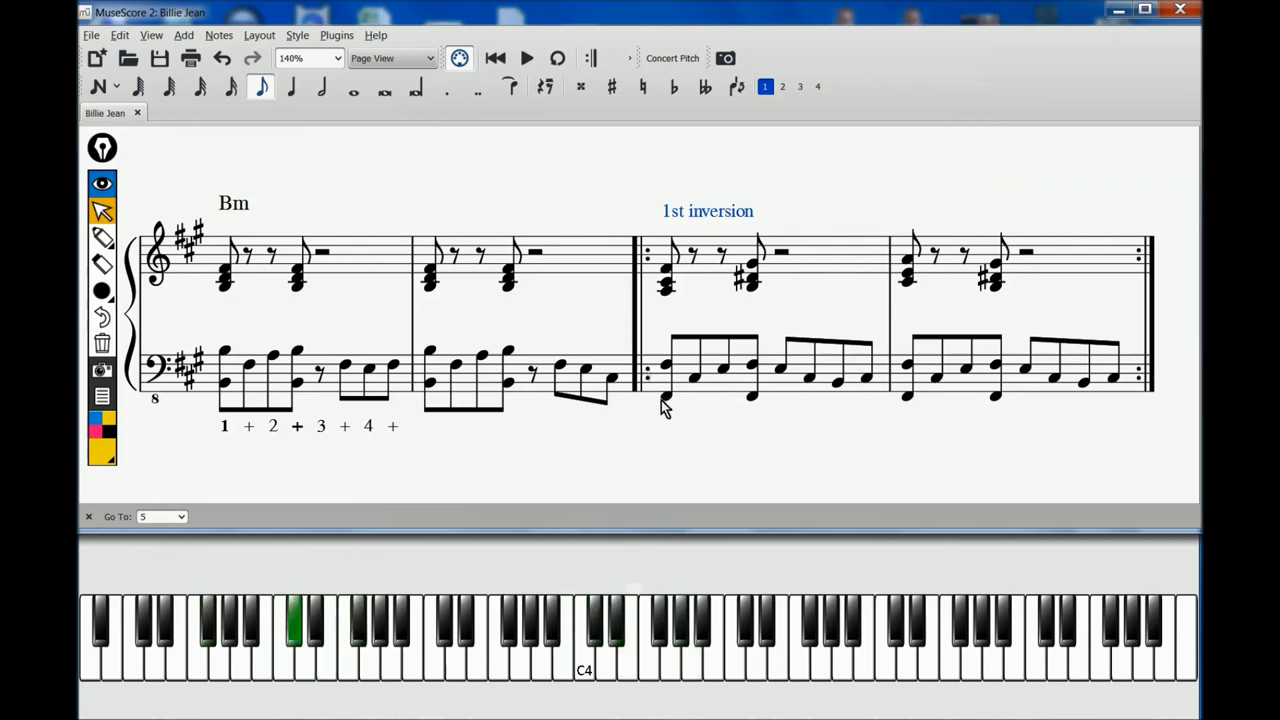
click(664, 396)
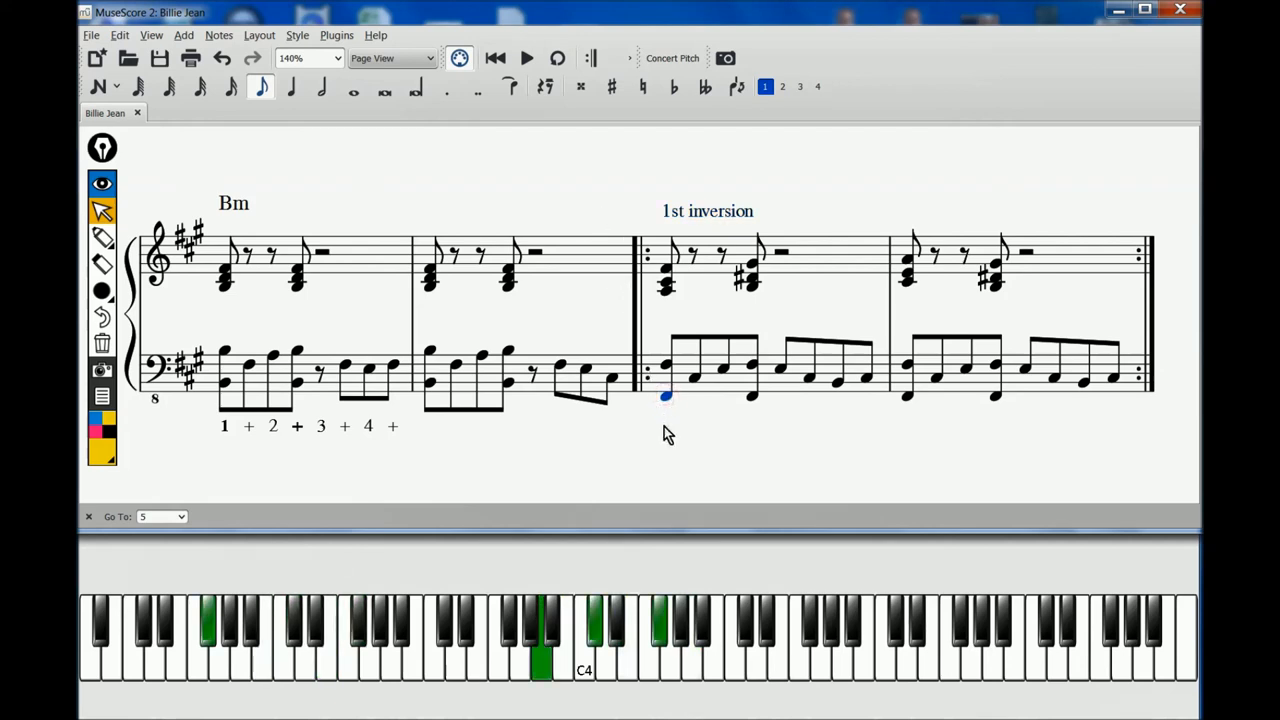